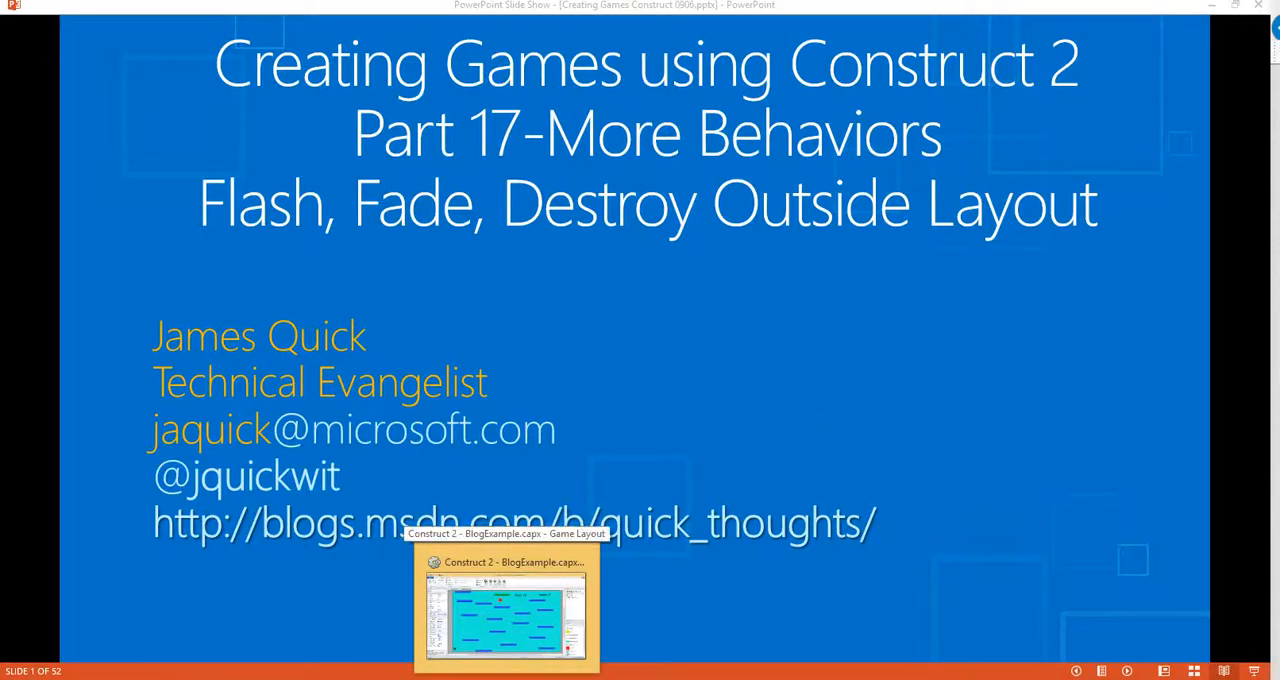
# Switch from the PowerPoint slide to the Construct 2 project window.
pyautogui.click(504, 604)
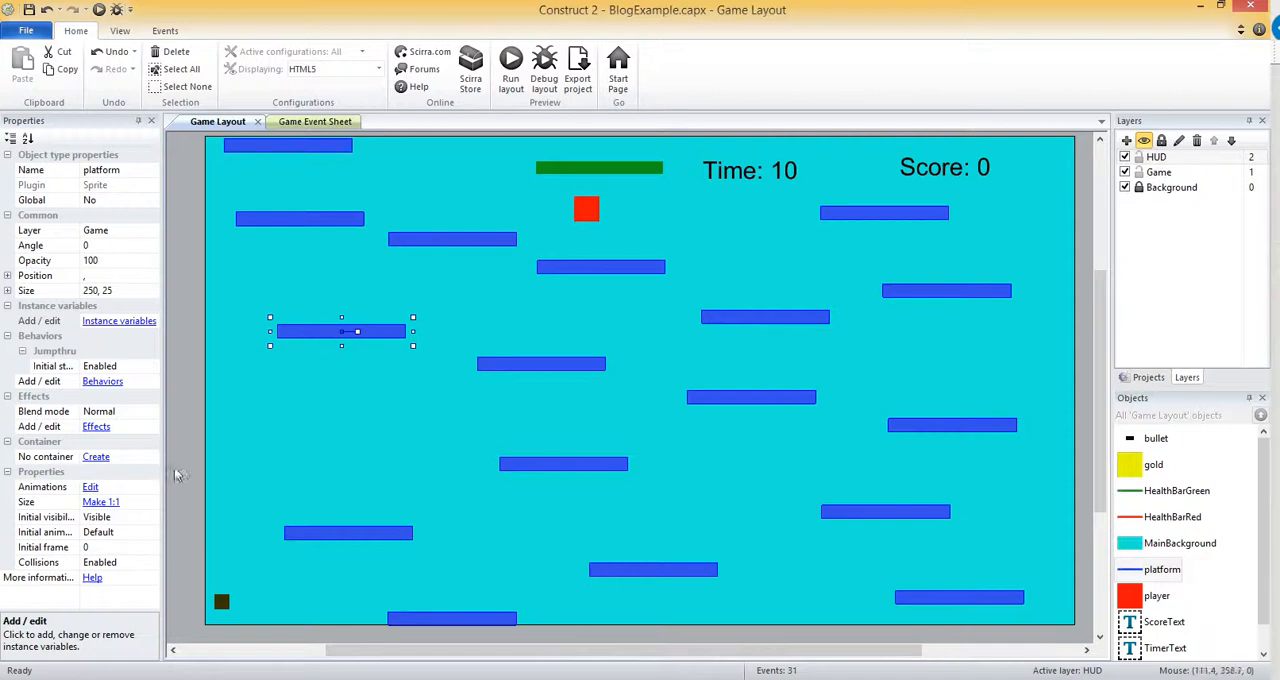
pyautogui.moveTo(248, 528)
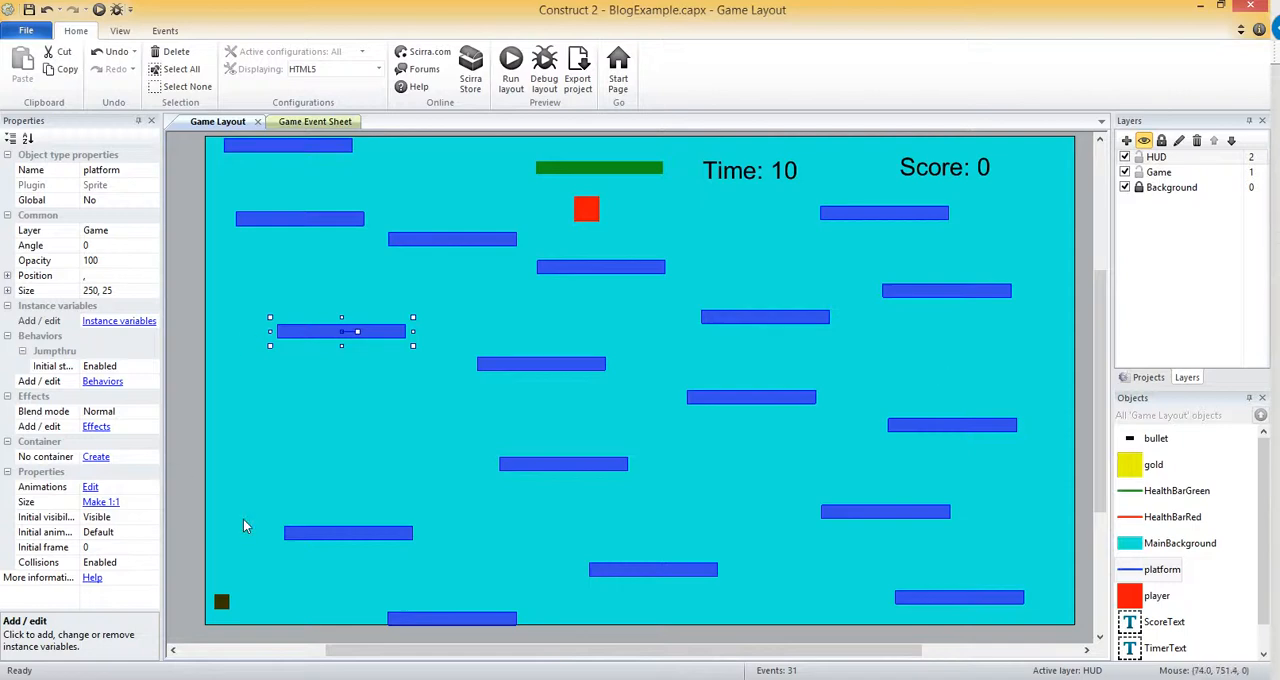
pyautogui.moveTo(414, 560)
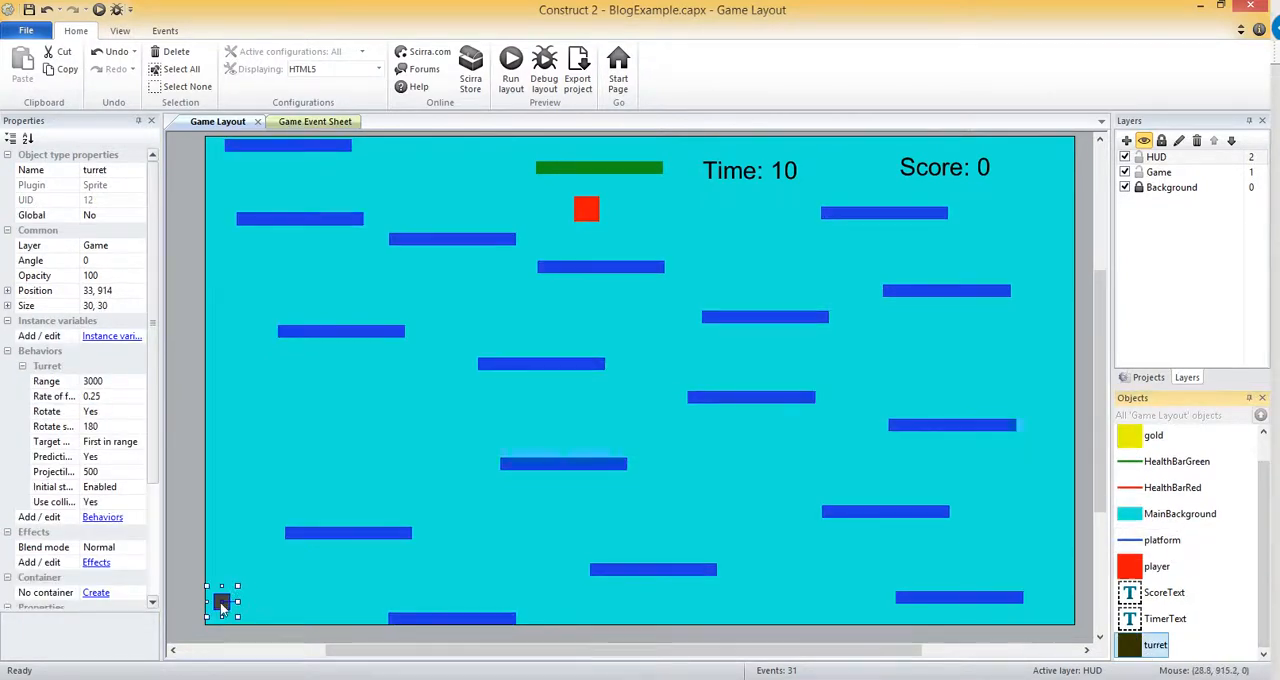
# Add the Flash behavior to the turret next to its Turret behavior.
pyautogui.click(102, 516)
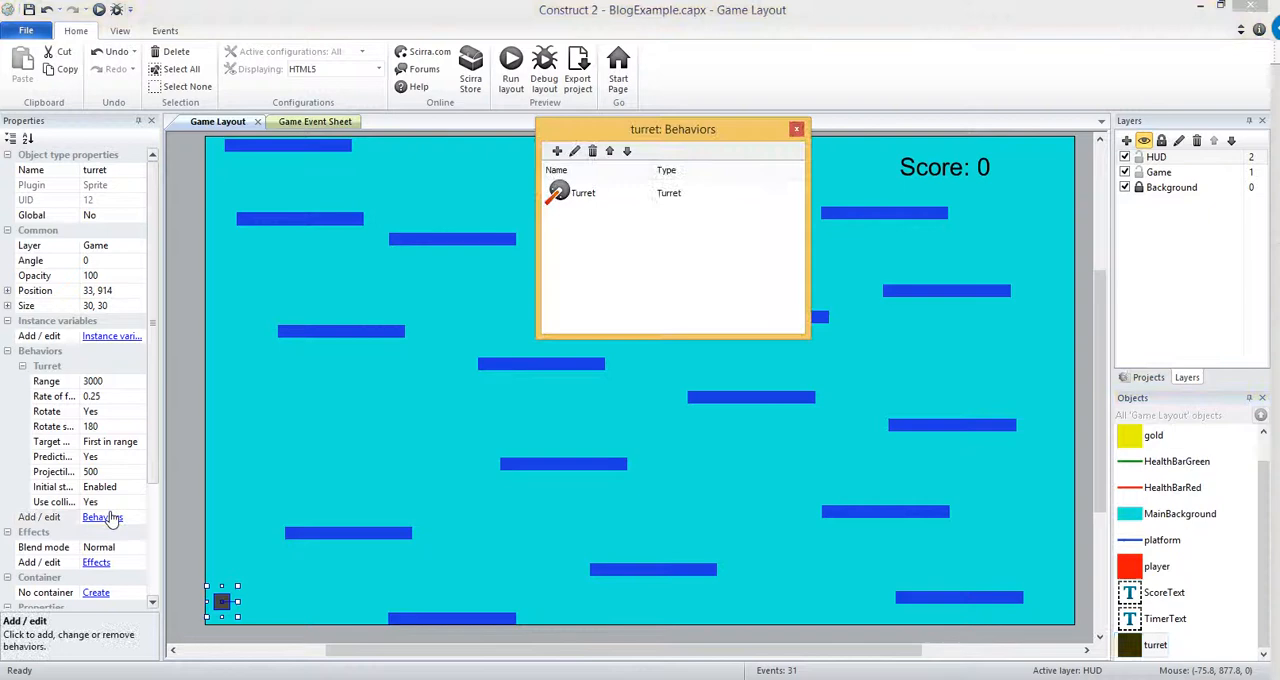
pyautogui.click(556, 152)
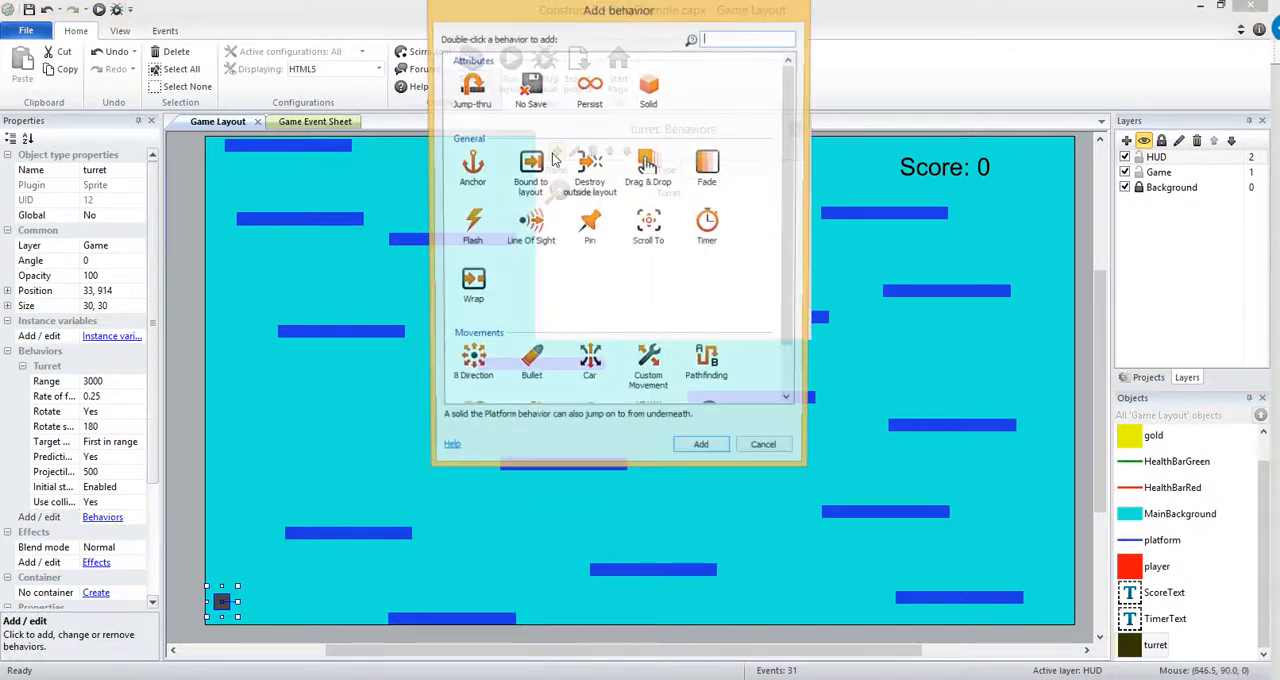
pyautogui.write('fla')
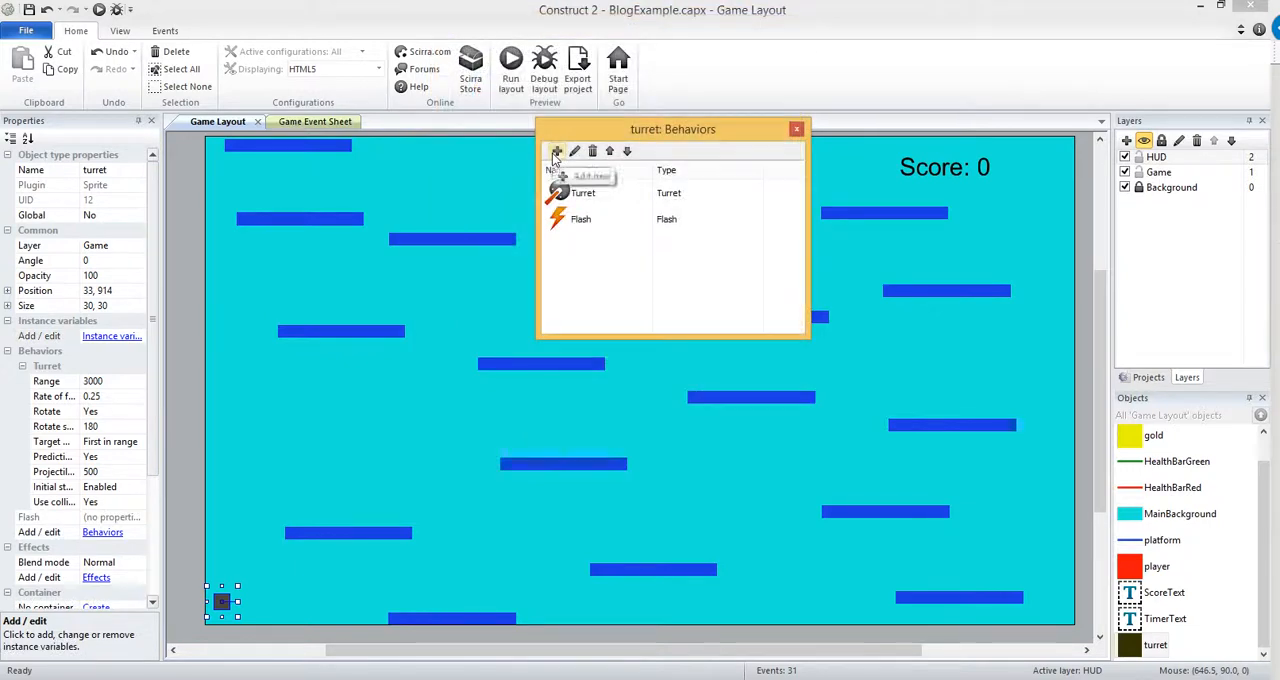
pyautogui.click(796, 128)
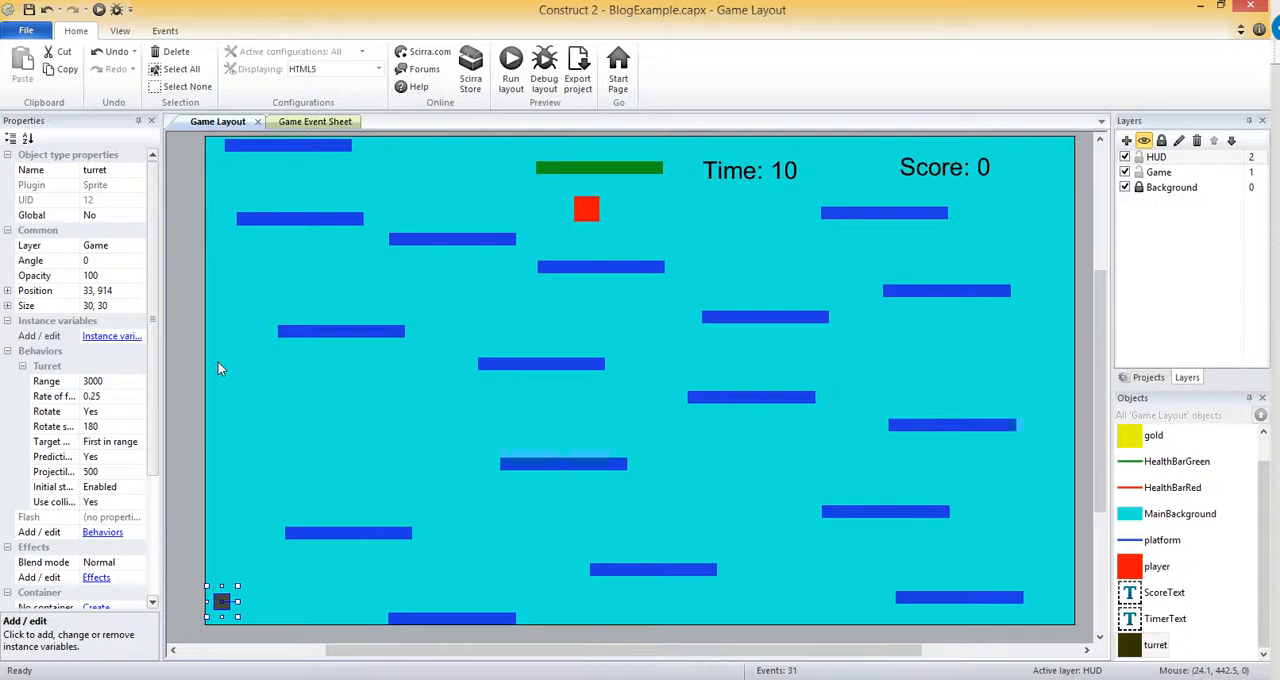
pyautogui.moveTo(298, 136)
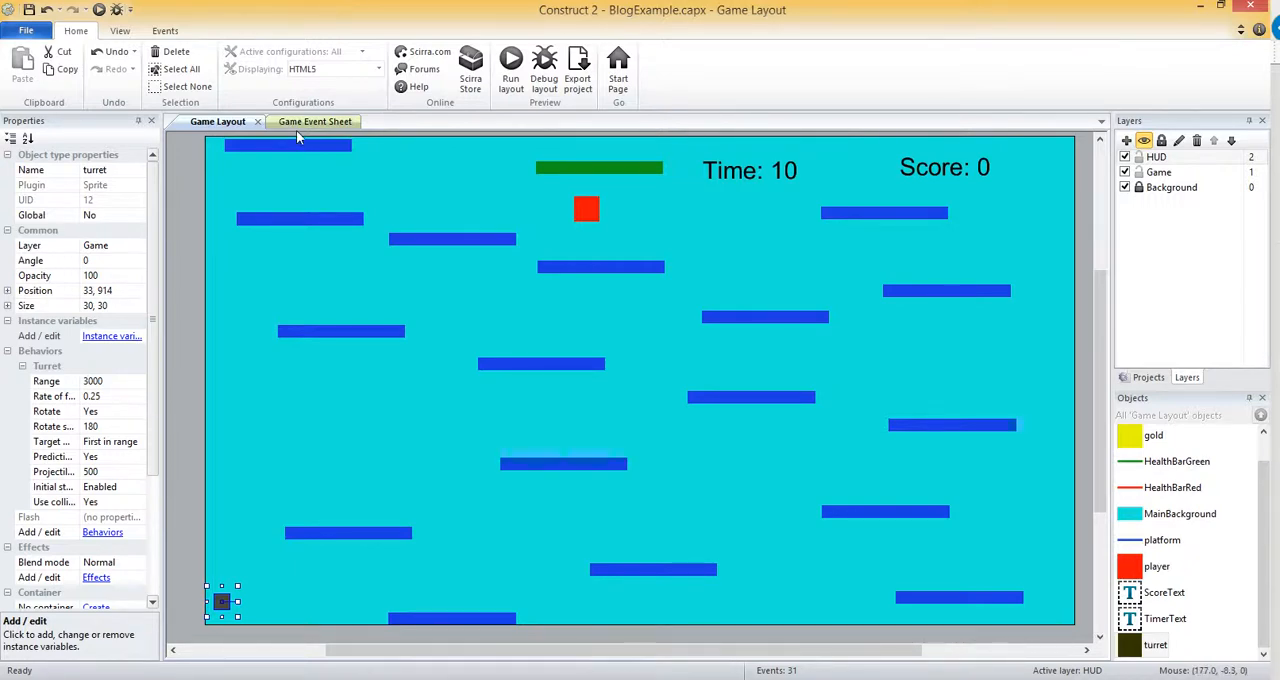
# On start of layout, flash the turret 0.1 on, 0.1 off for a duration of 5 seconds.
pyautogui.click(316, 120)
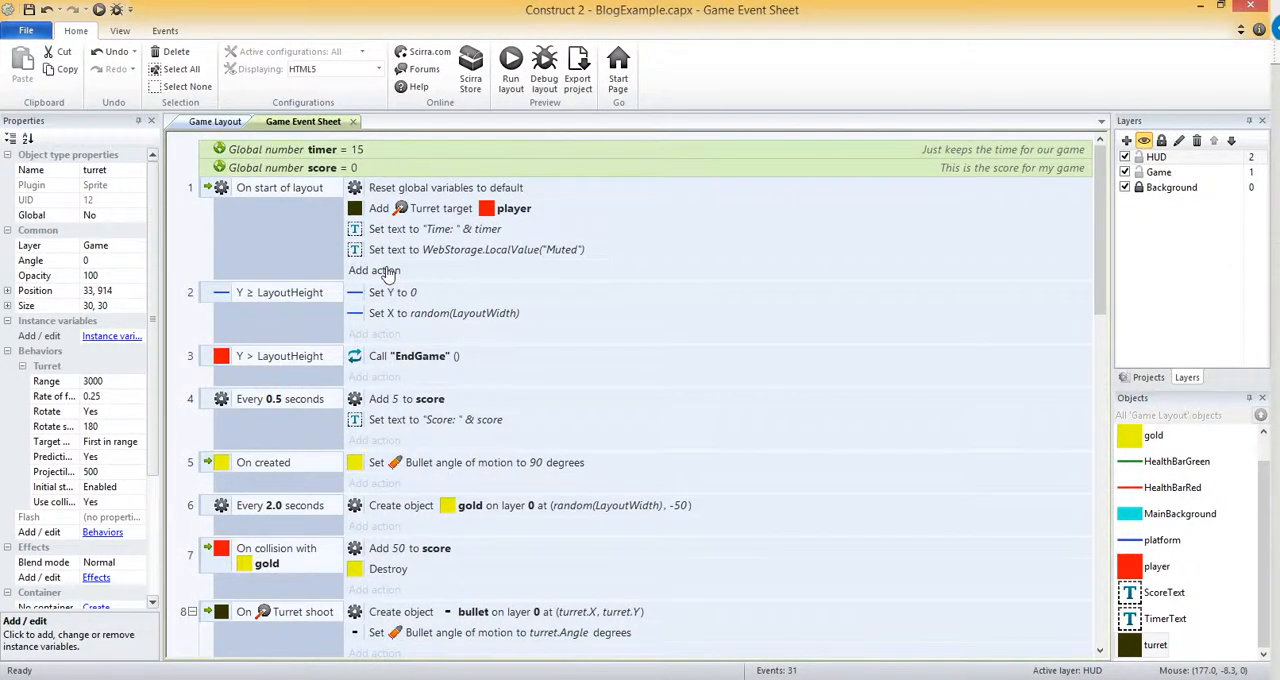
pyautogui.click(376, 270)
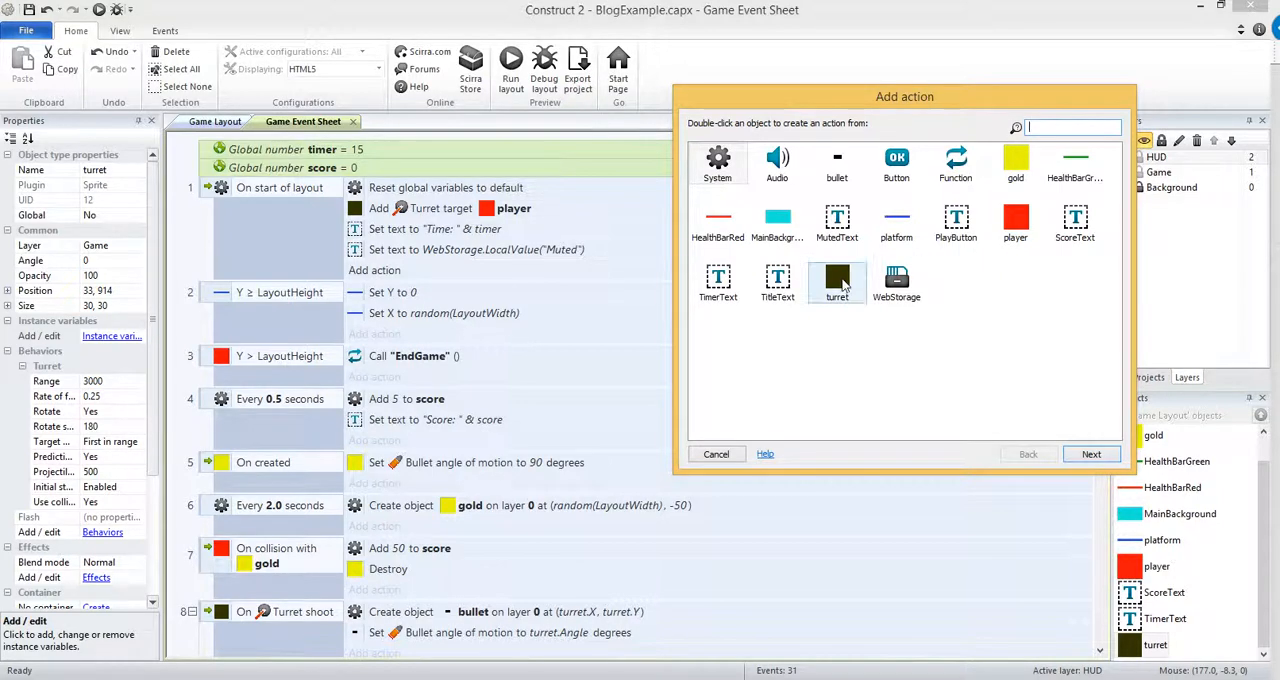
pyautogui.doubleClick(836, 284)
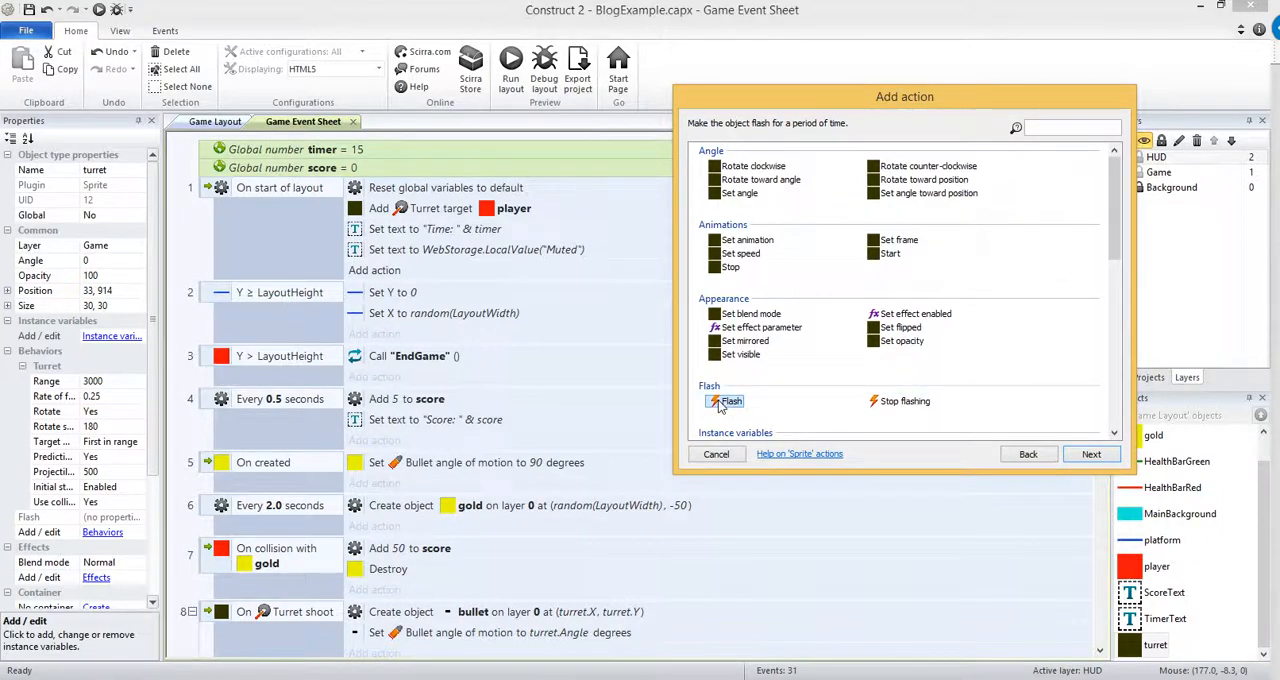
pyautogui.click(732, 400)
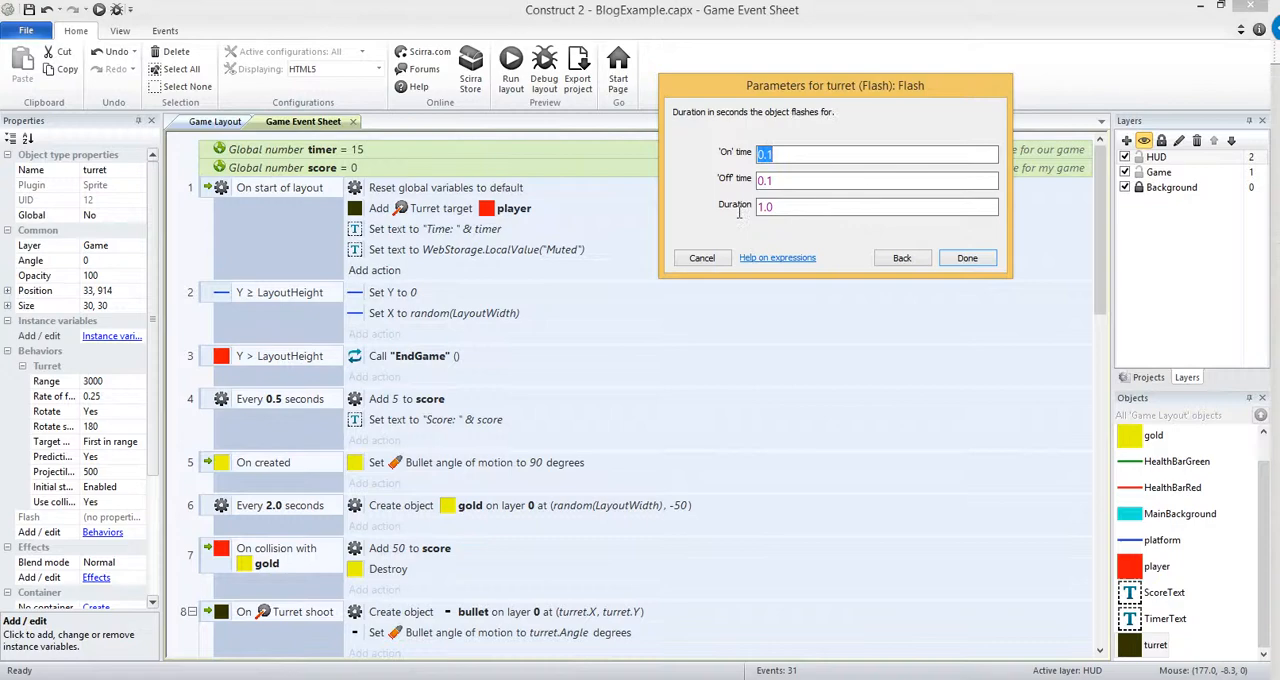
pyautogui.write('5')
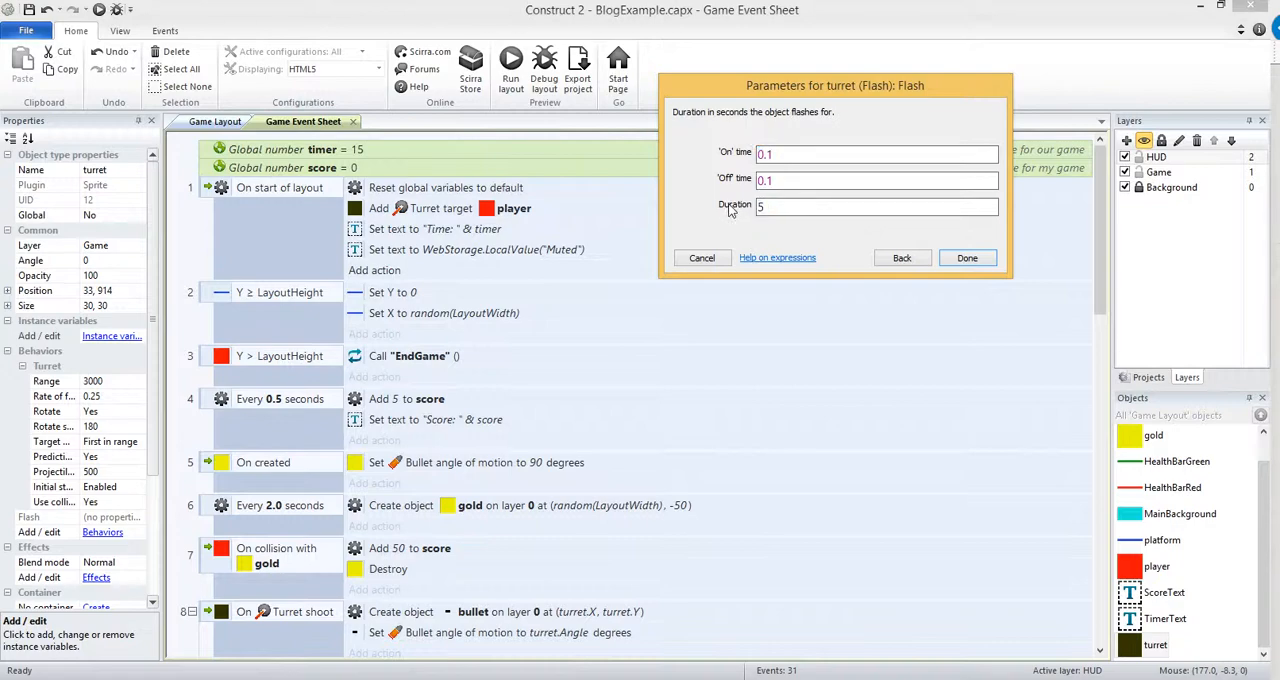
pyautogui.click(966, 256)
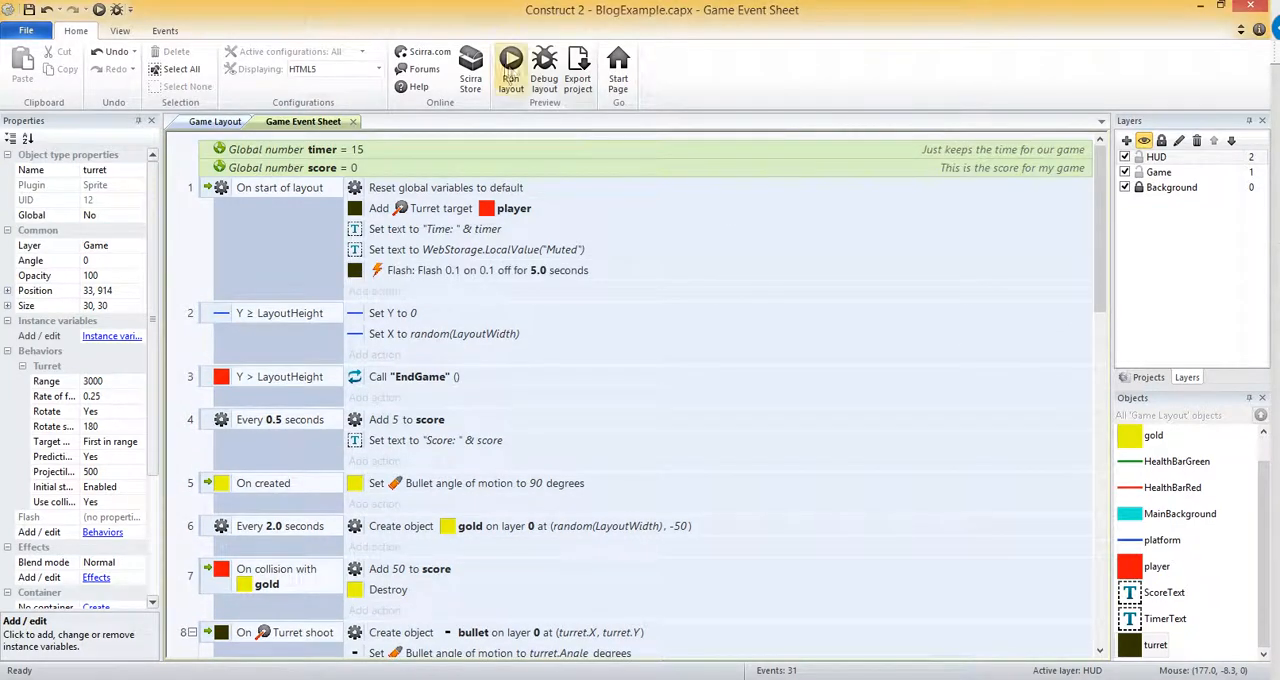
pyautogui.press('alt+tab')
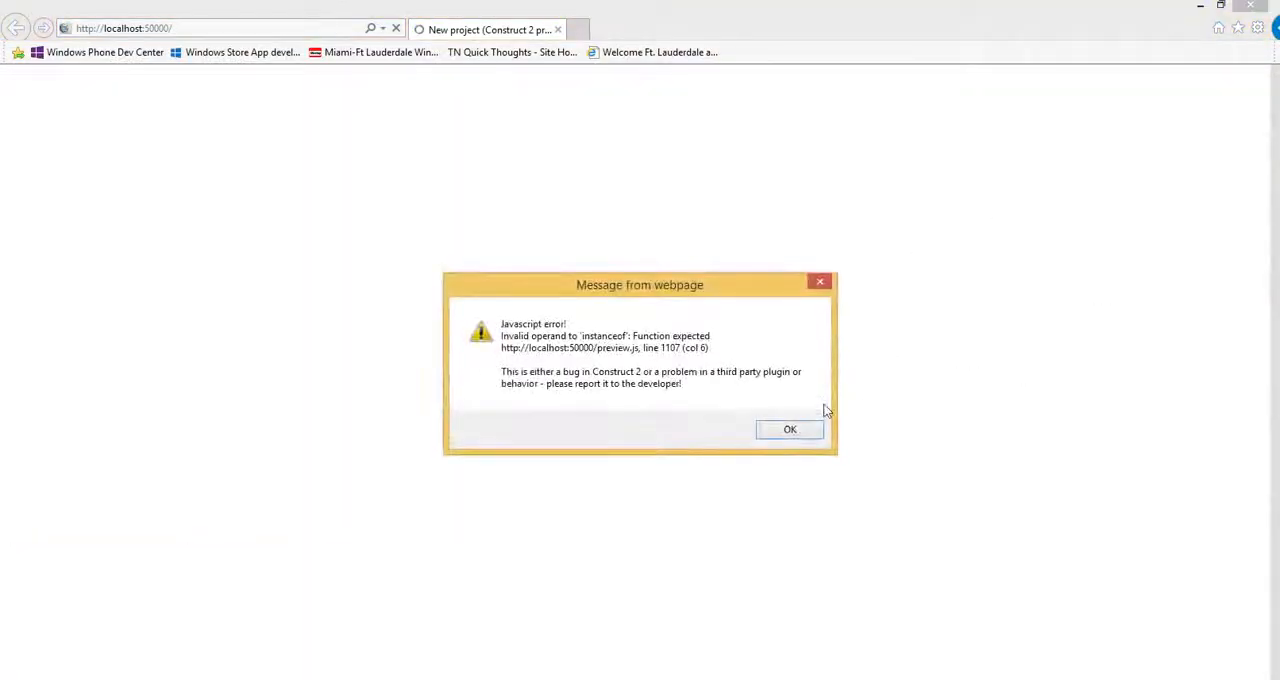
pyautogui.click(788, 428)
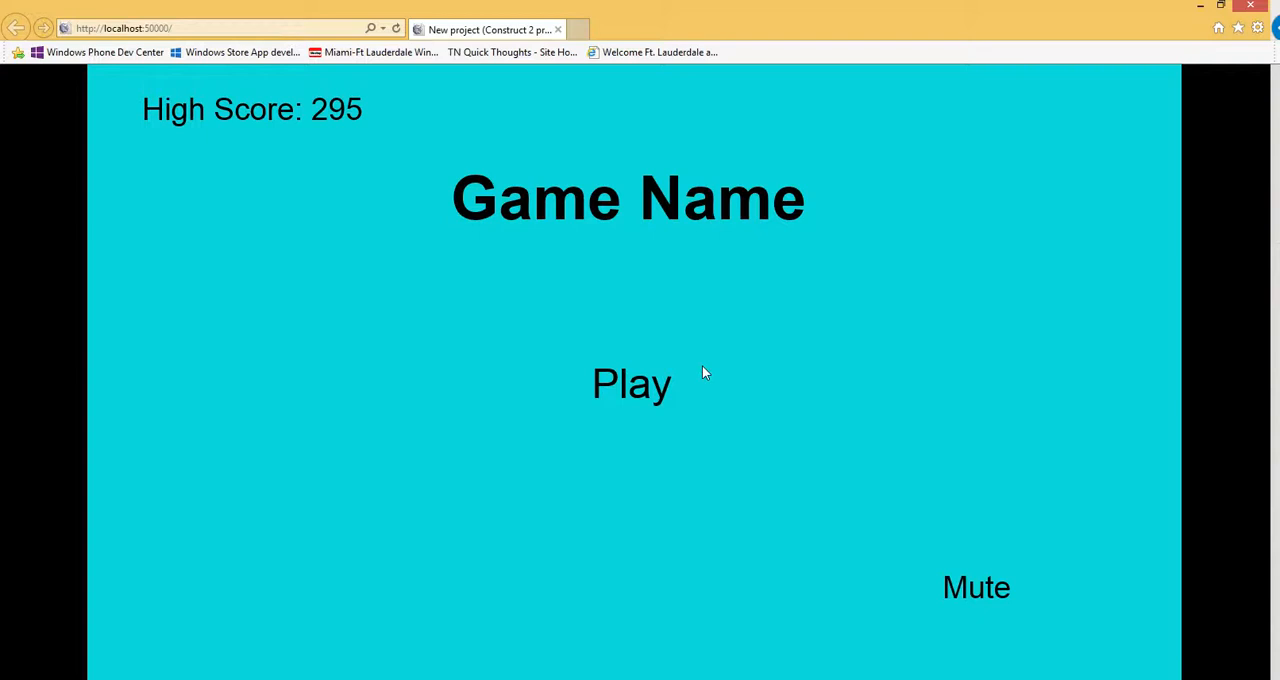
pyautogui.click(632, 384)
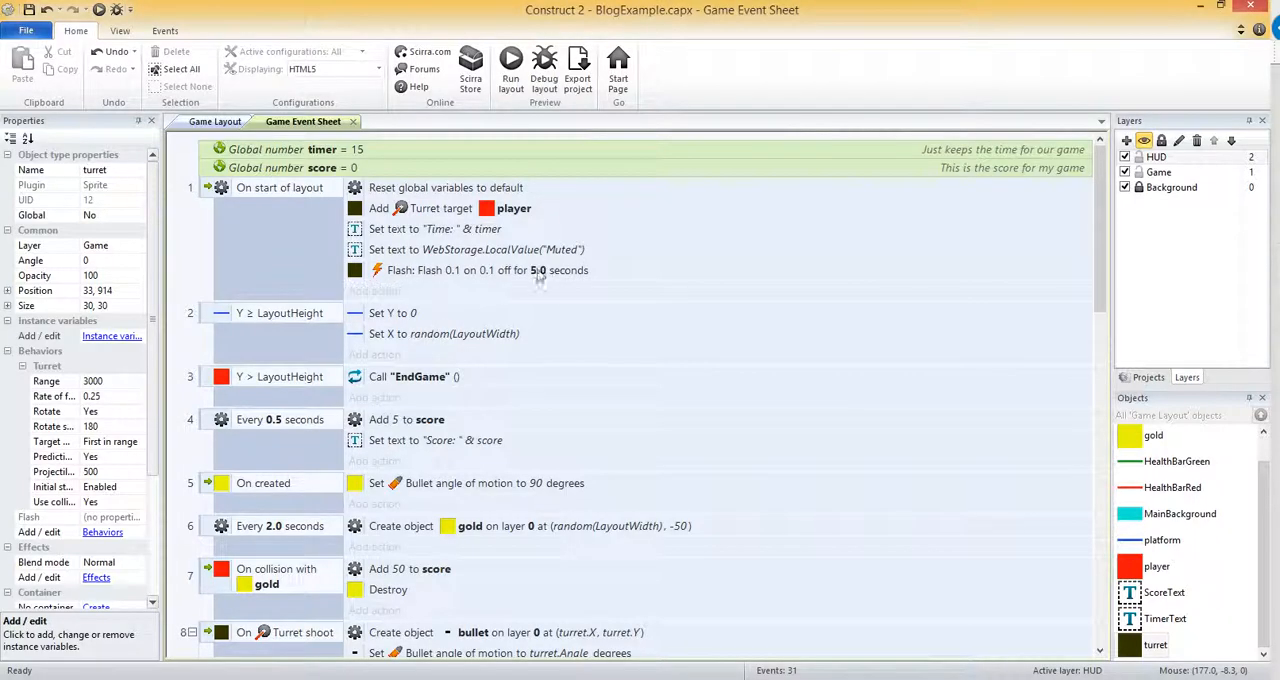
# Change the turret's Flash action to 0.5 on and 0.5 off, keeping 5 seconds duration.
pyautogui.doubleClick(484, 270)
pyautogui.write('0.5')
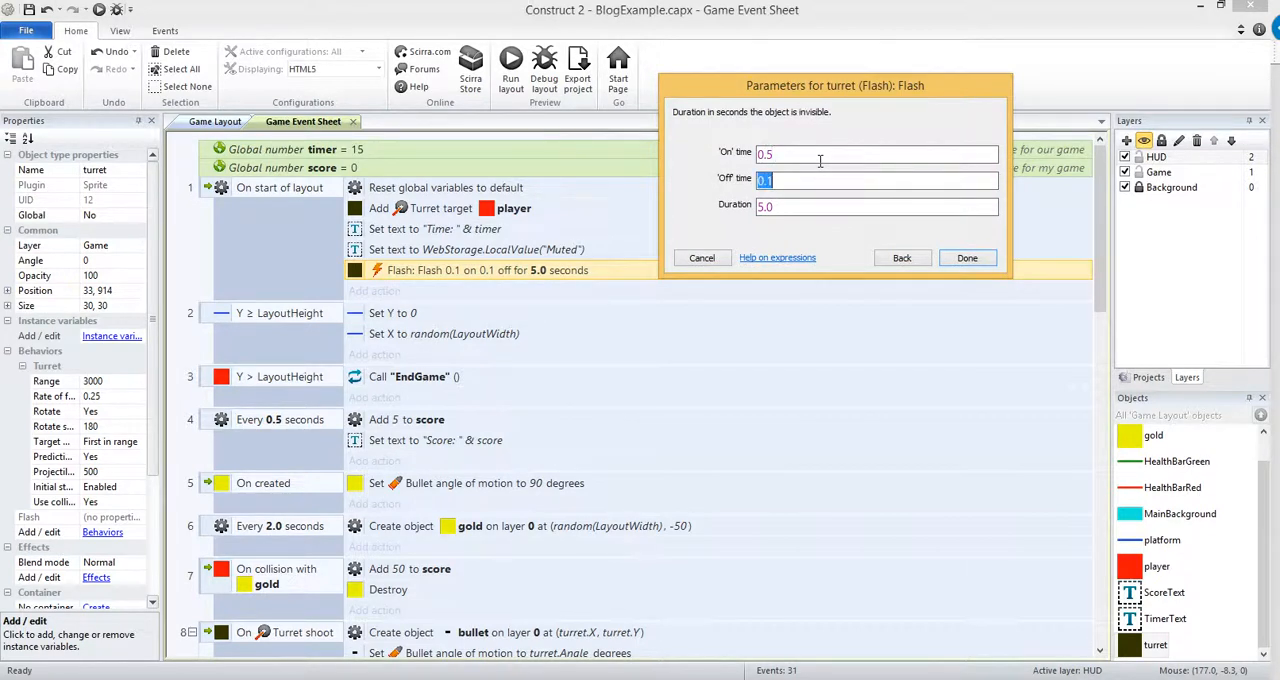
pyautogui.write('0')
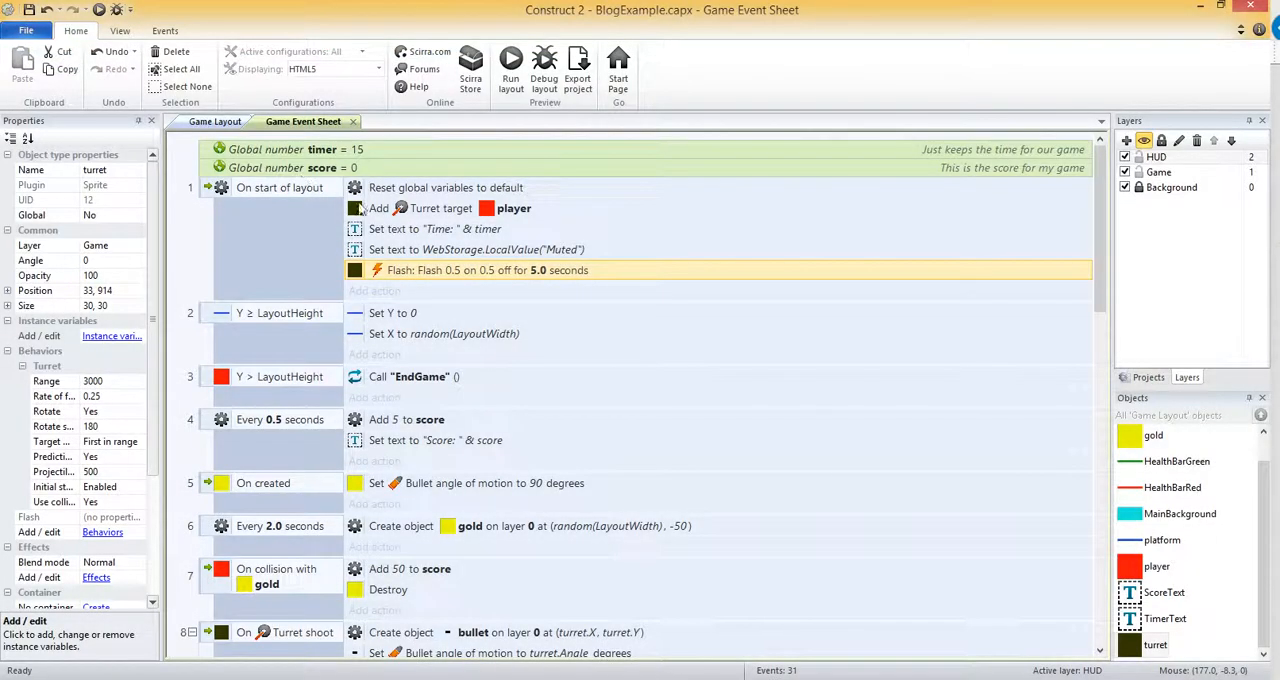
pyautogui.moveTo(412, 264)
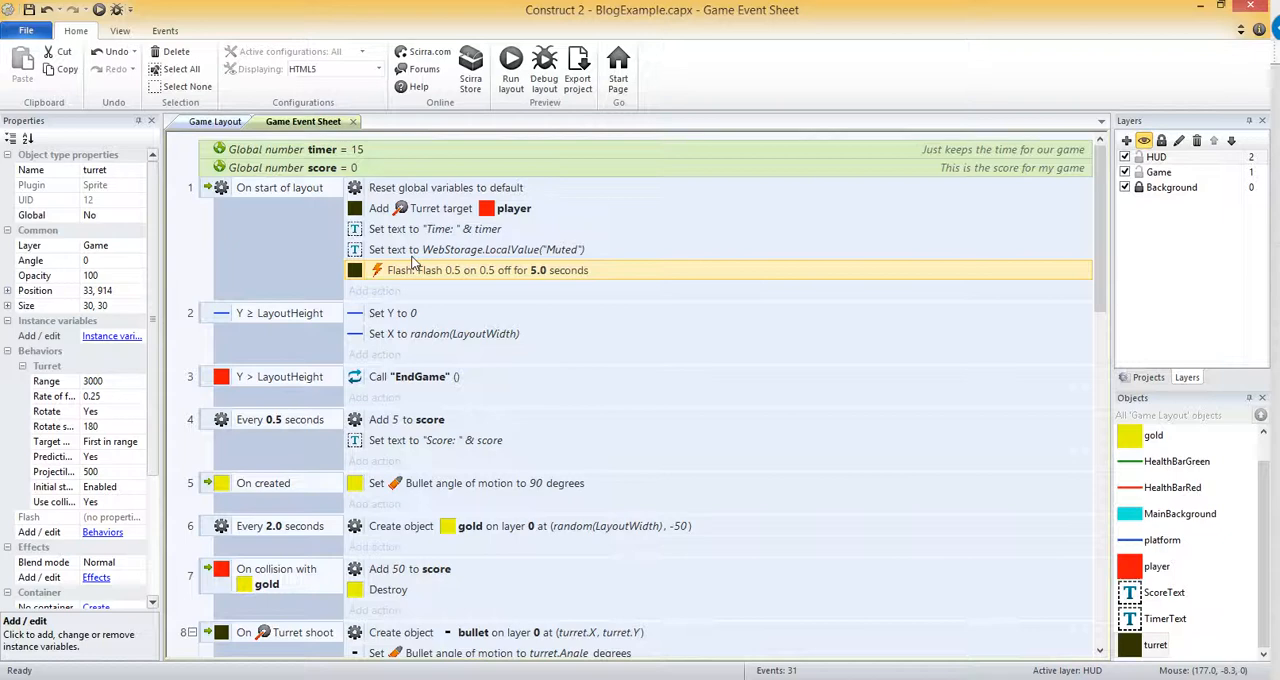
# Add a Fade behavior to the turret with a fade-out time of 3 seconds.
pyautogui.click(216, 120)
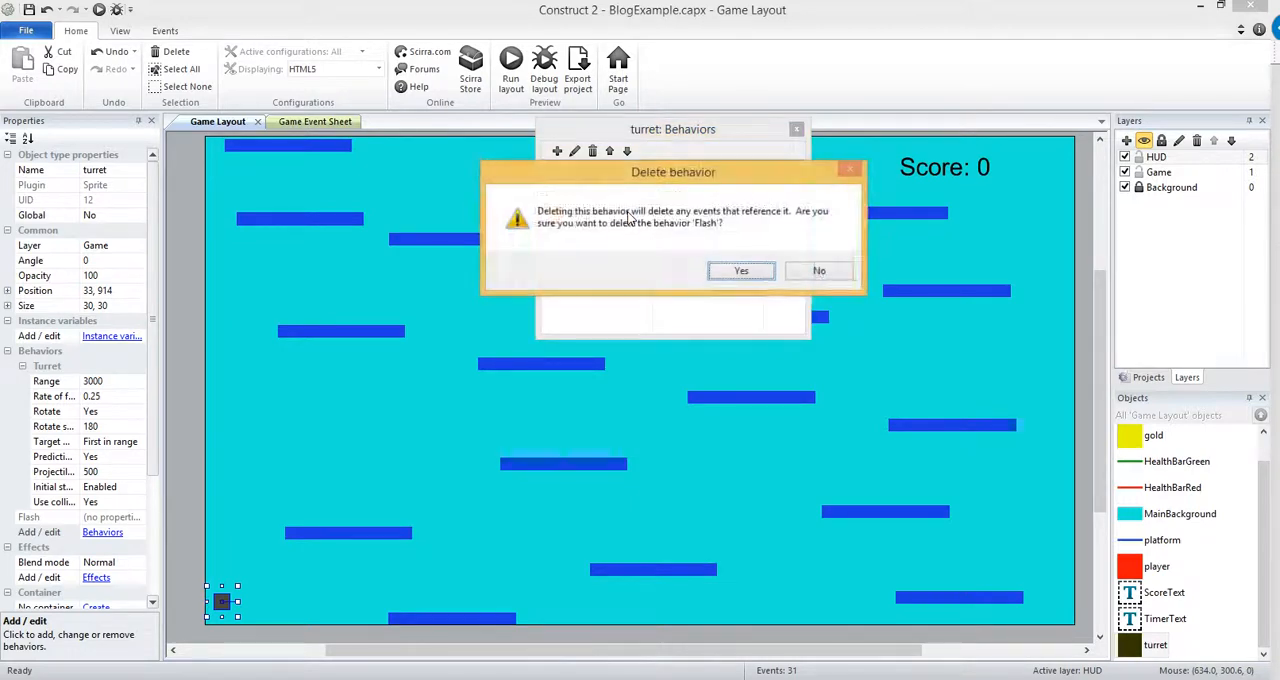
pyautogui.click(740, 270)
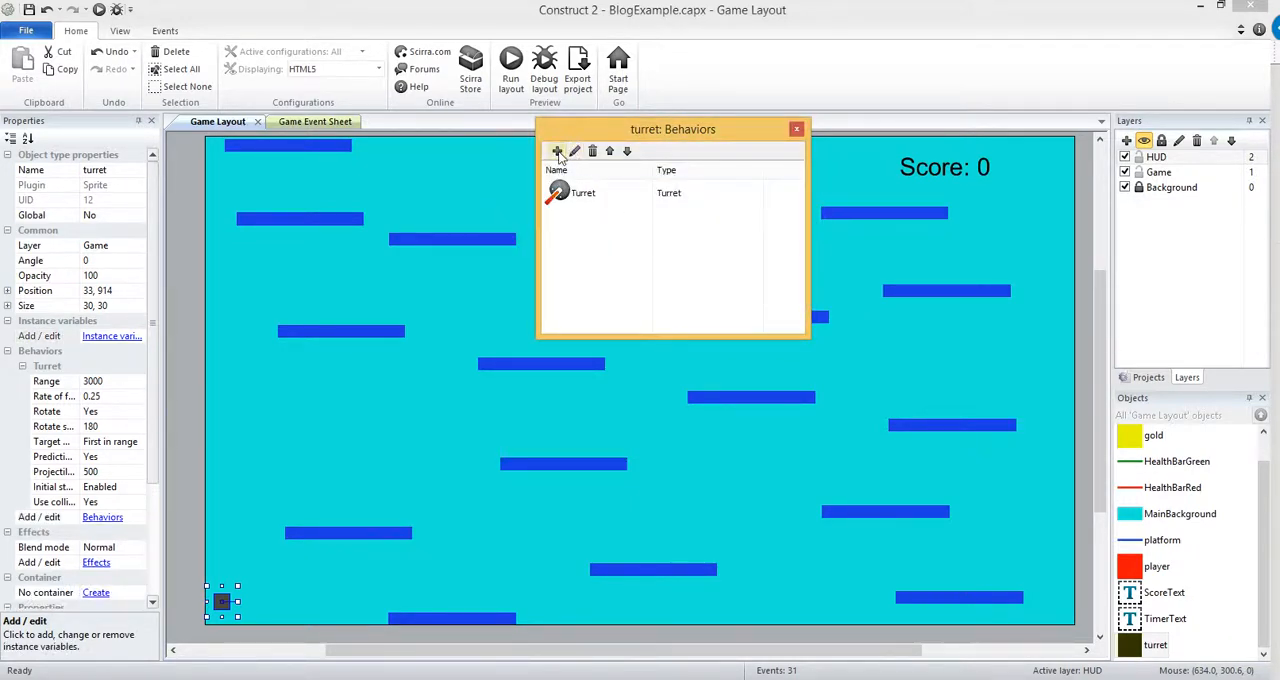
pyautogui.click(558, 152)
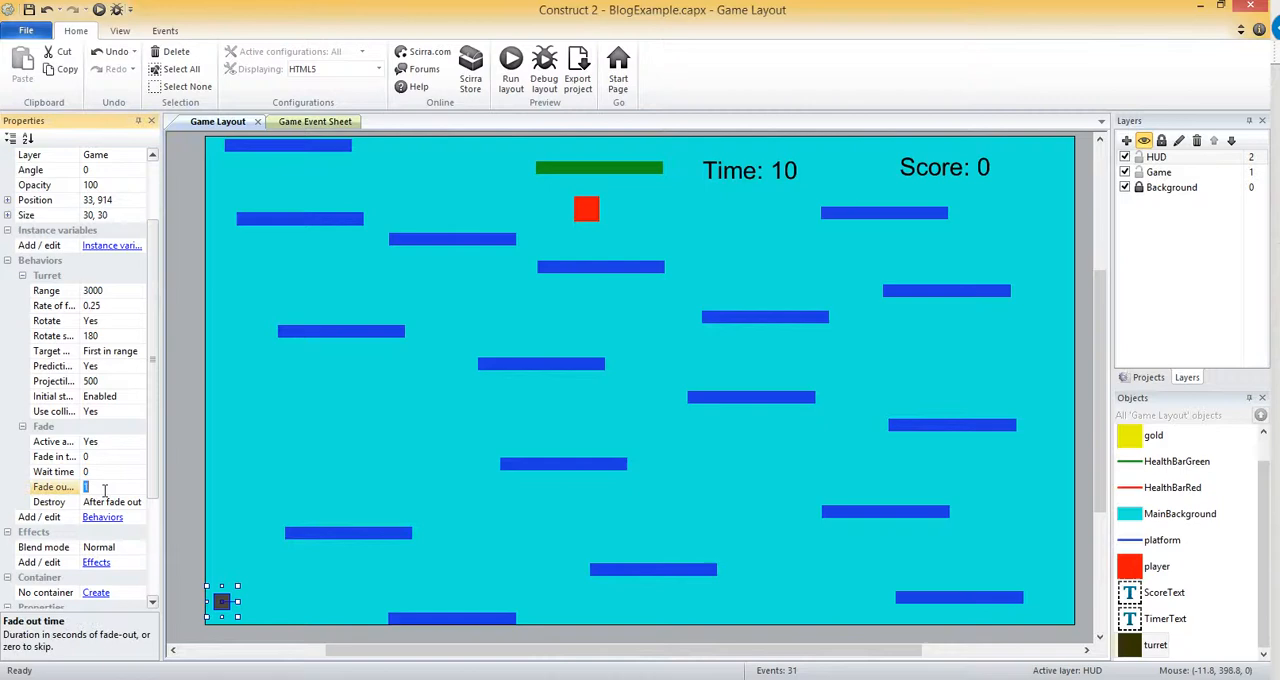
pyautogui.write('3')
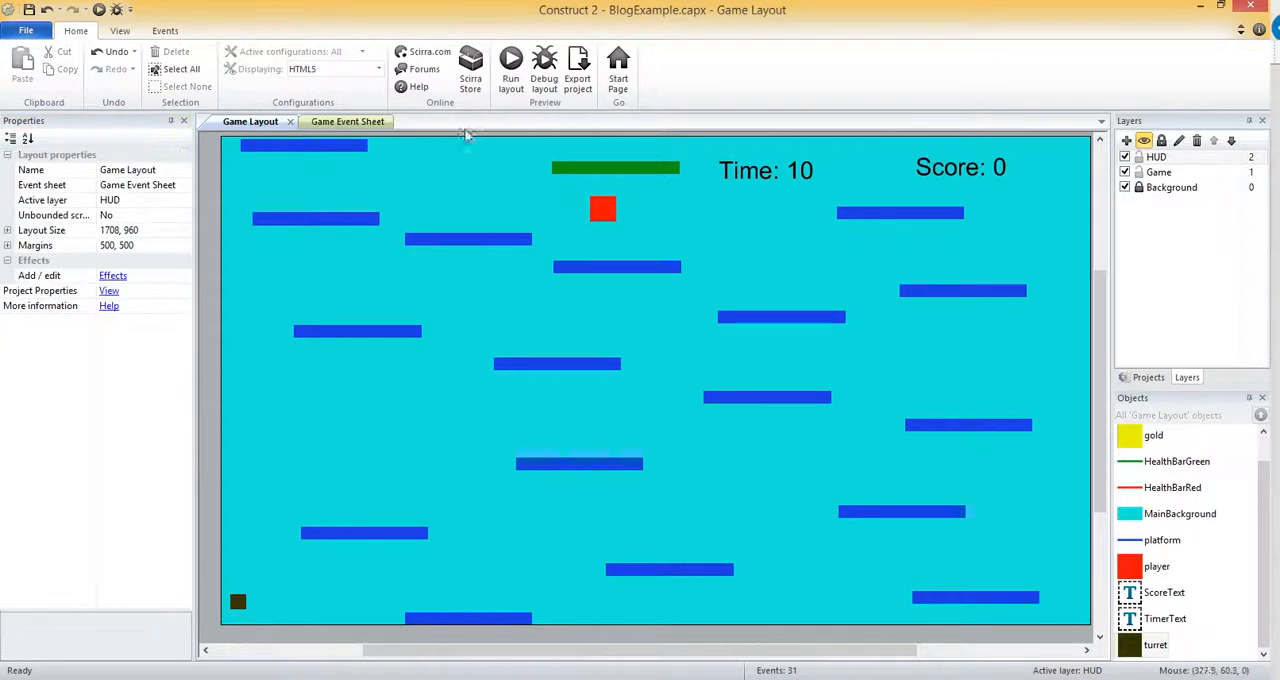
pyautogui.click(510, 64)
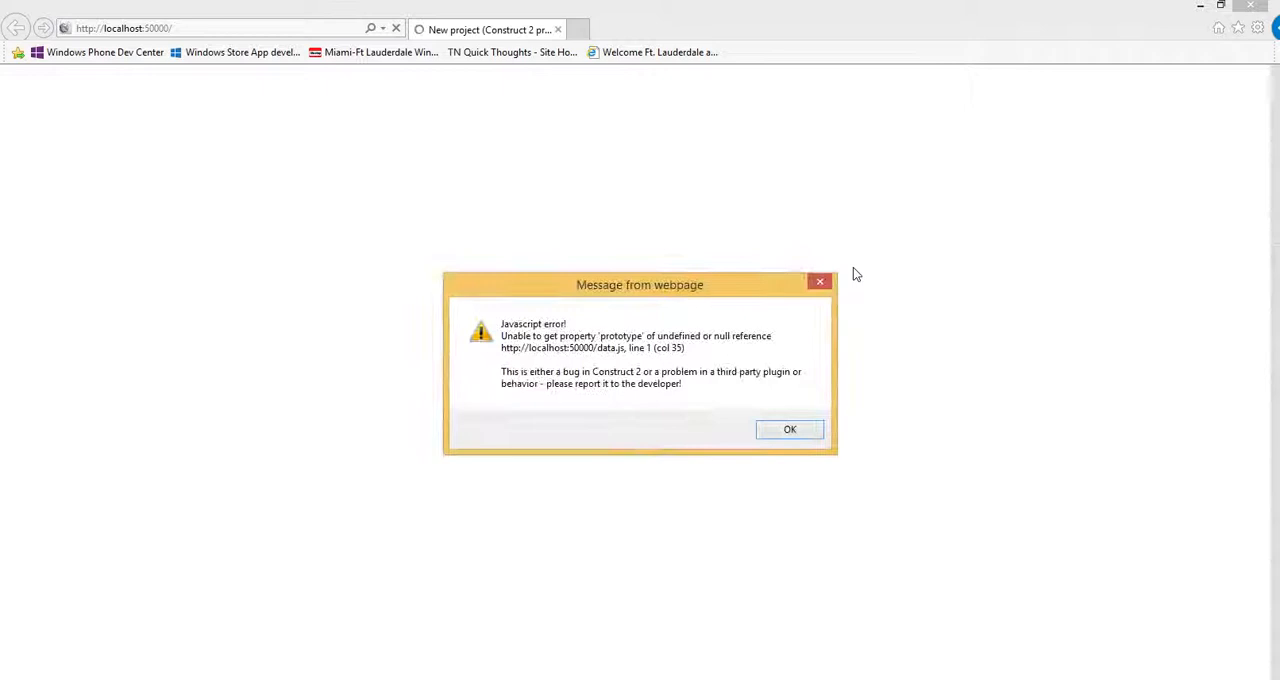
pyautogui.click(788, 428)
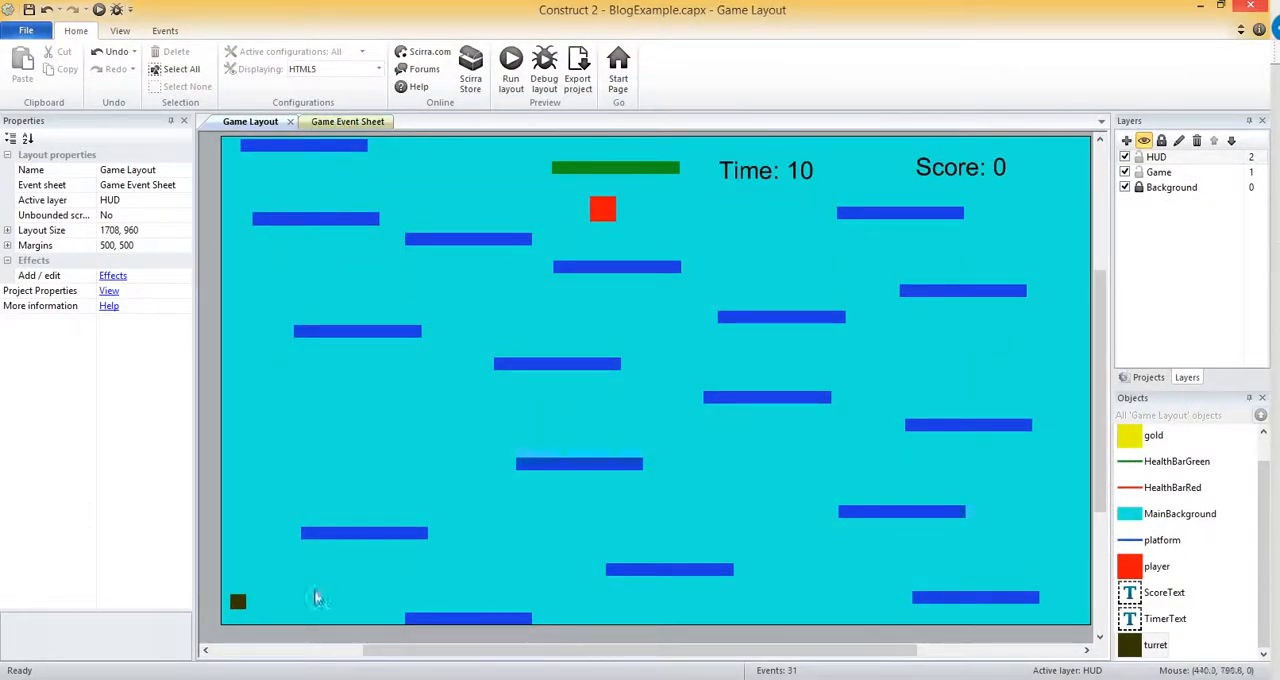
# Add a new event with the turret's 'On fade out finished' condition.
pyautogui.click(238, 600)
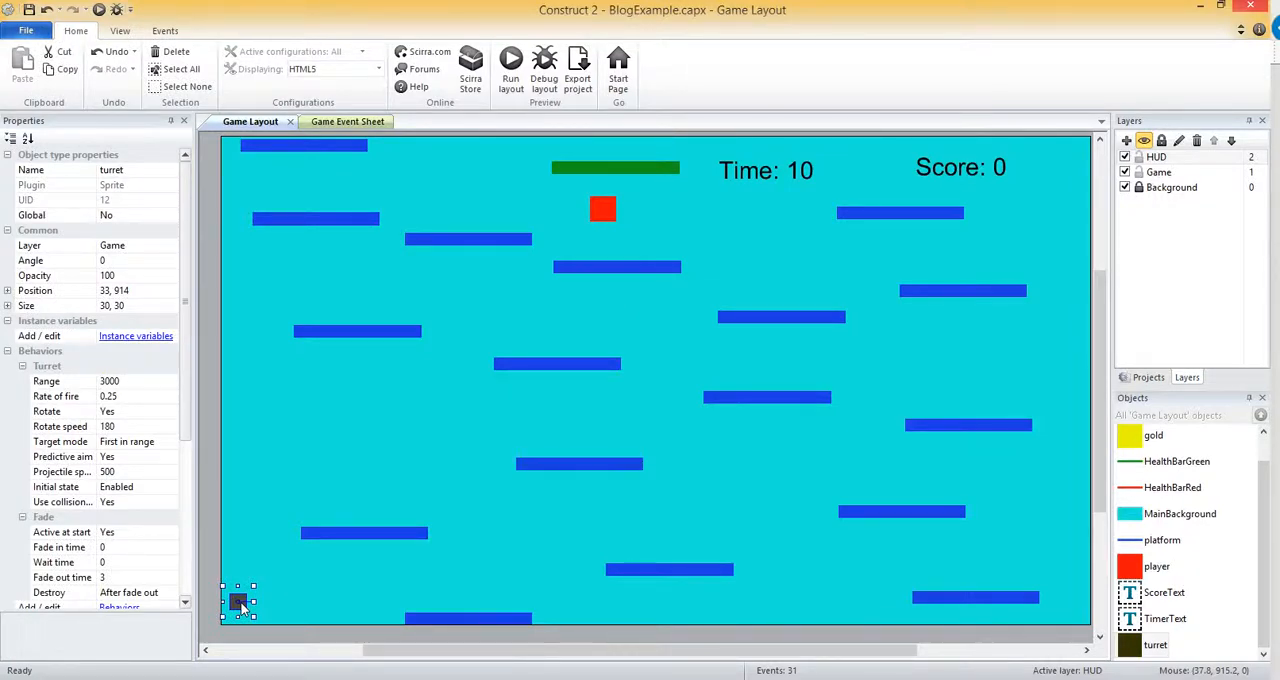
pyautogui.moveTo(320, 220)
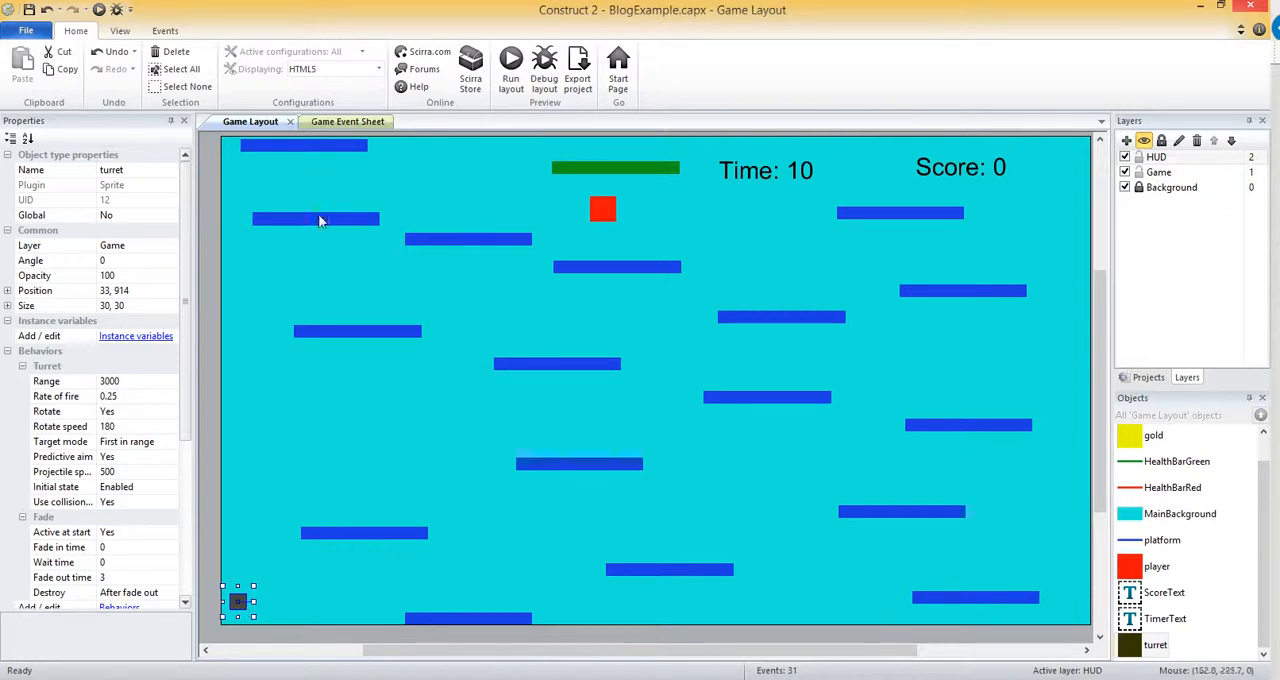
pyautogui.moveTo(348, 120)
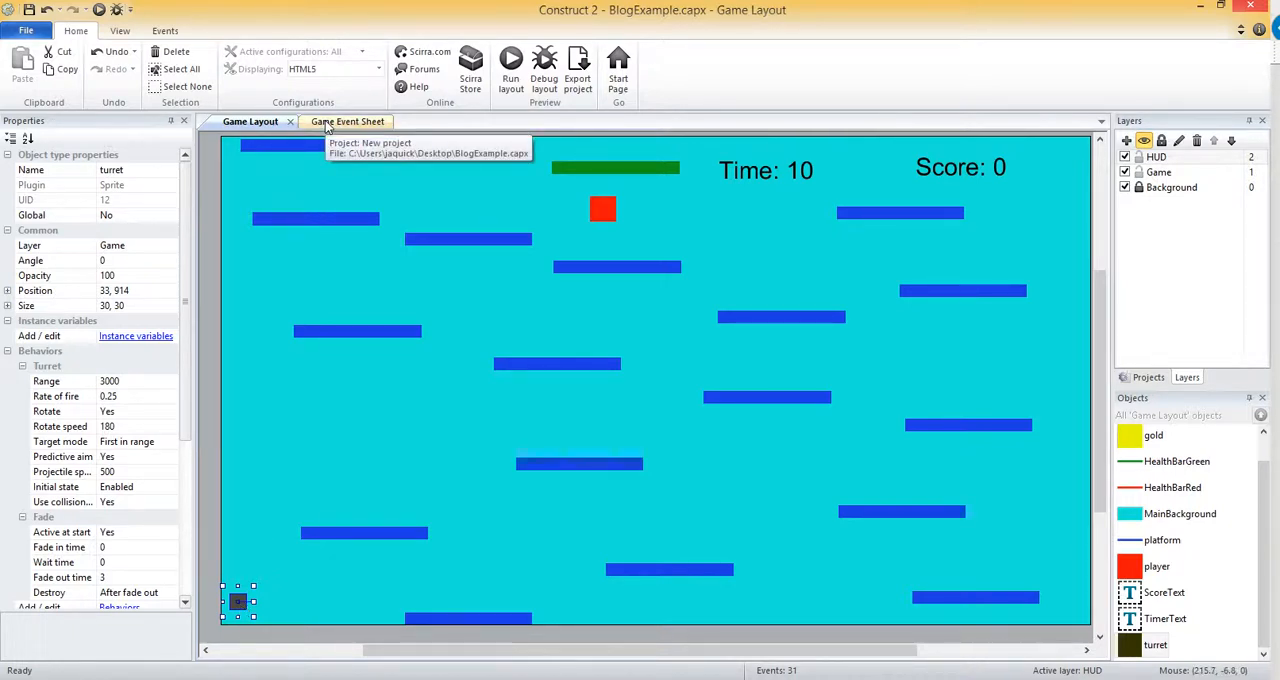
pyautogui.click(348, 120)
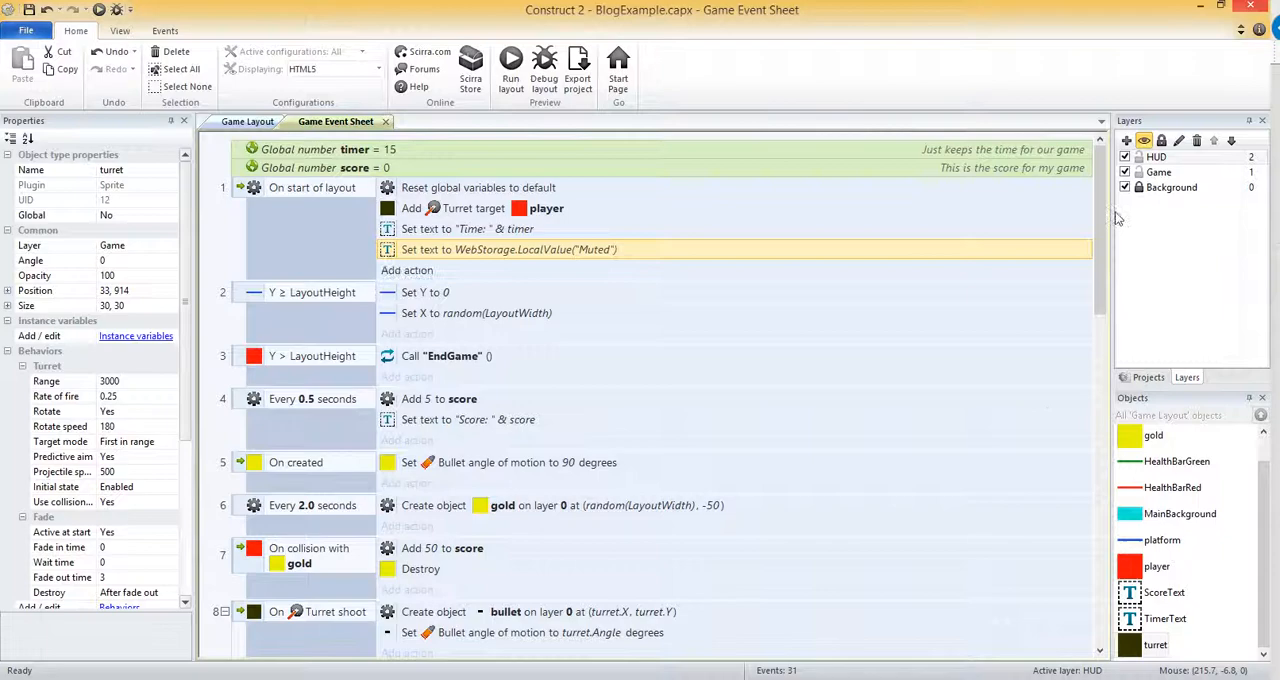
pyautogui.scroll(-3)
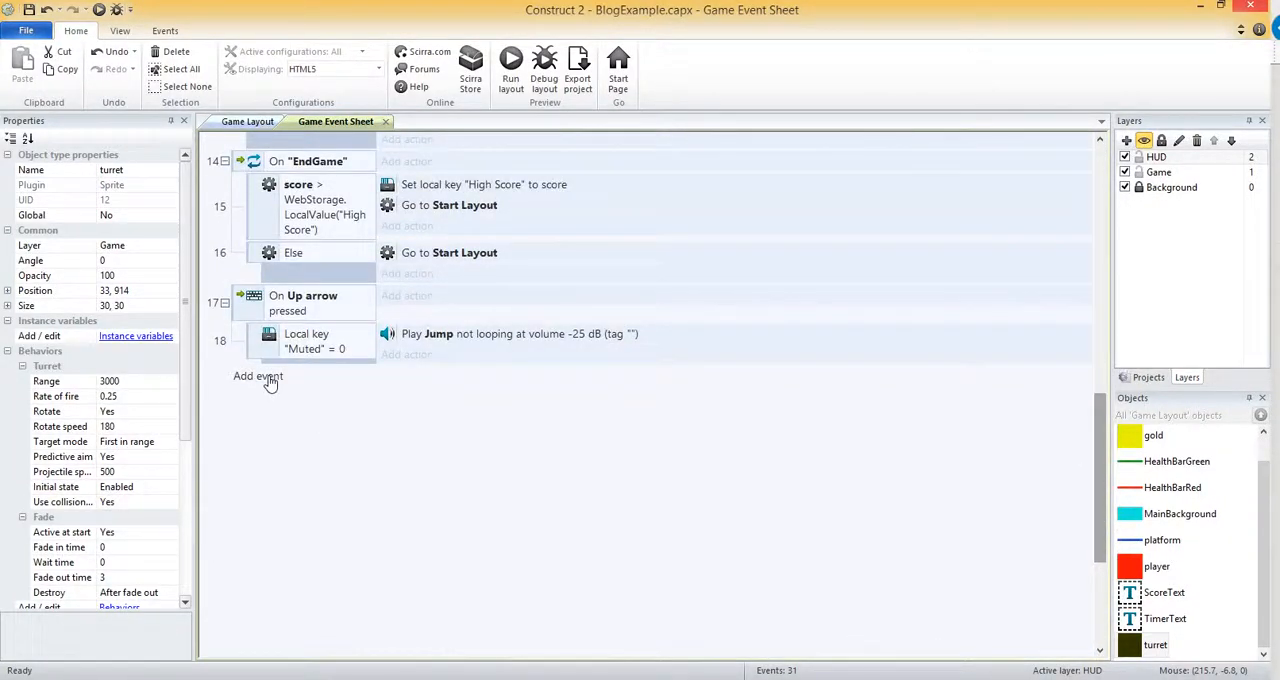
pyautogui.click(258, 376)
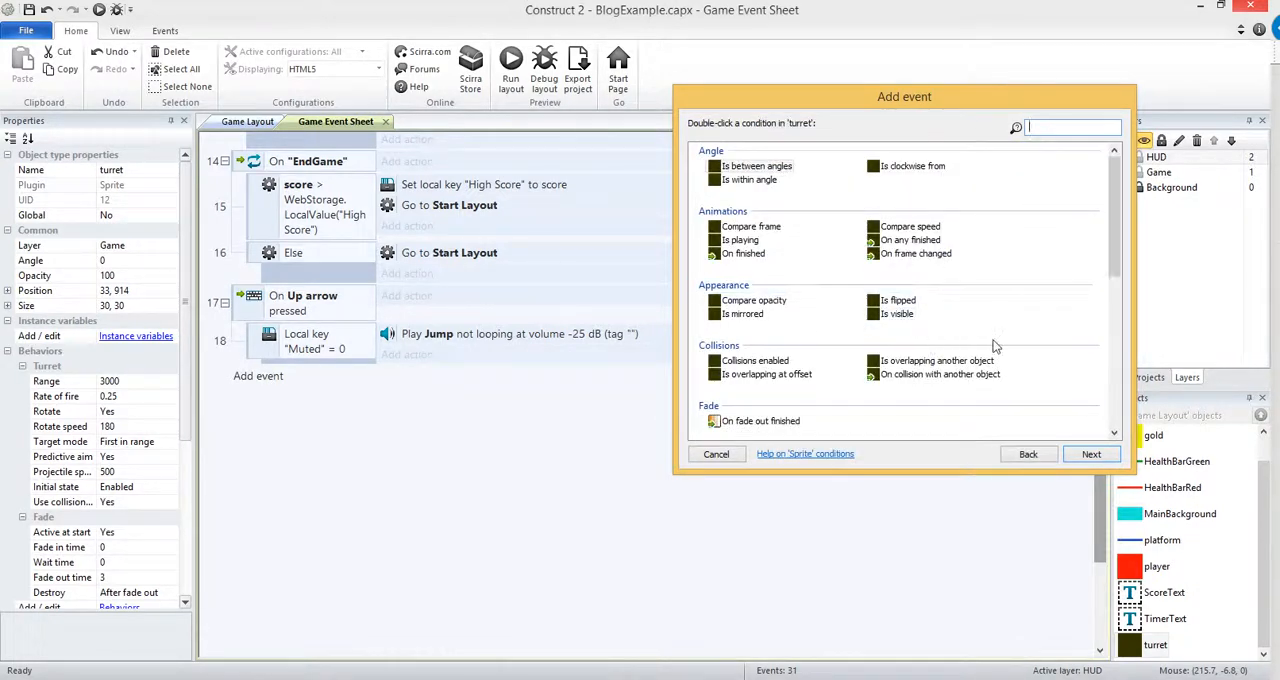
pyautogui.click(760, 420)
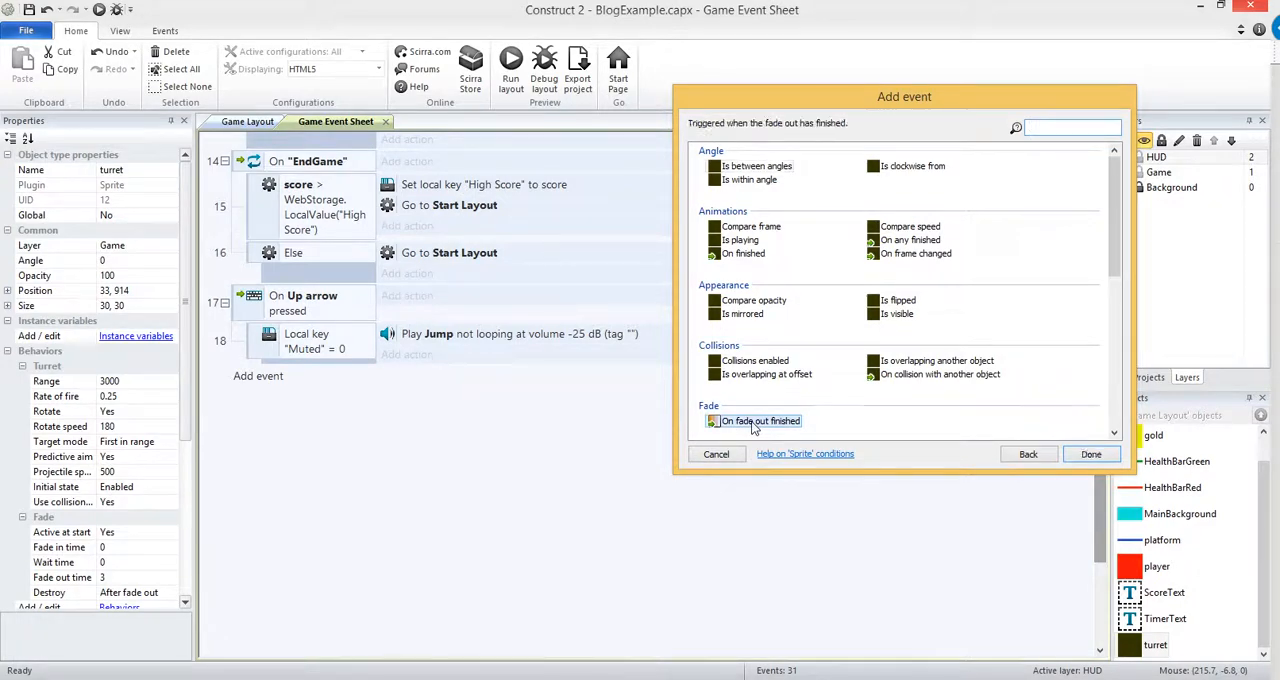
pyautogui.click(1090, 452)
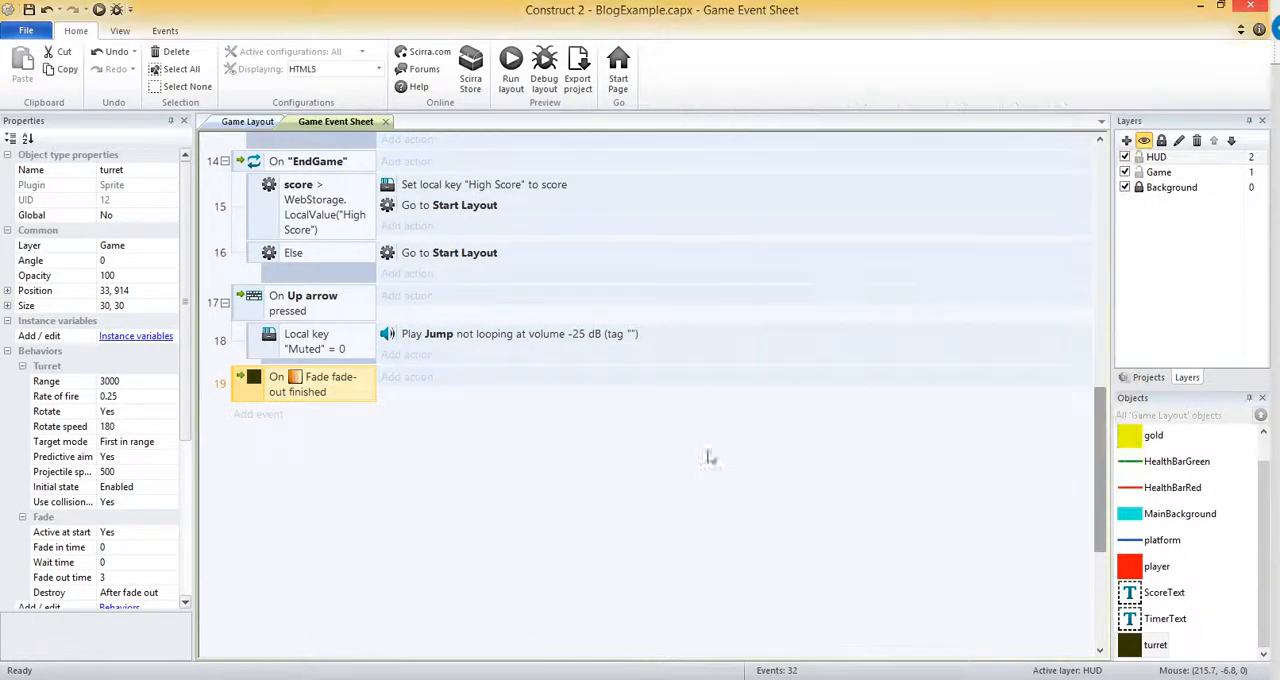
# Create a turret at random(LayoutWidth), random(LayoutHeight) via System Create object.
pyautogui.click(406, 376)
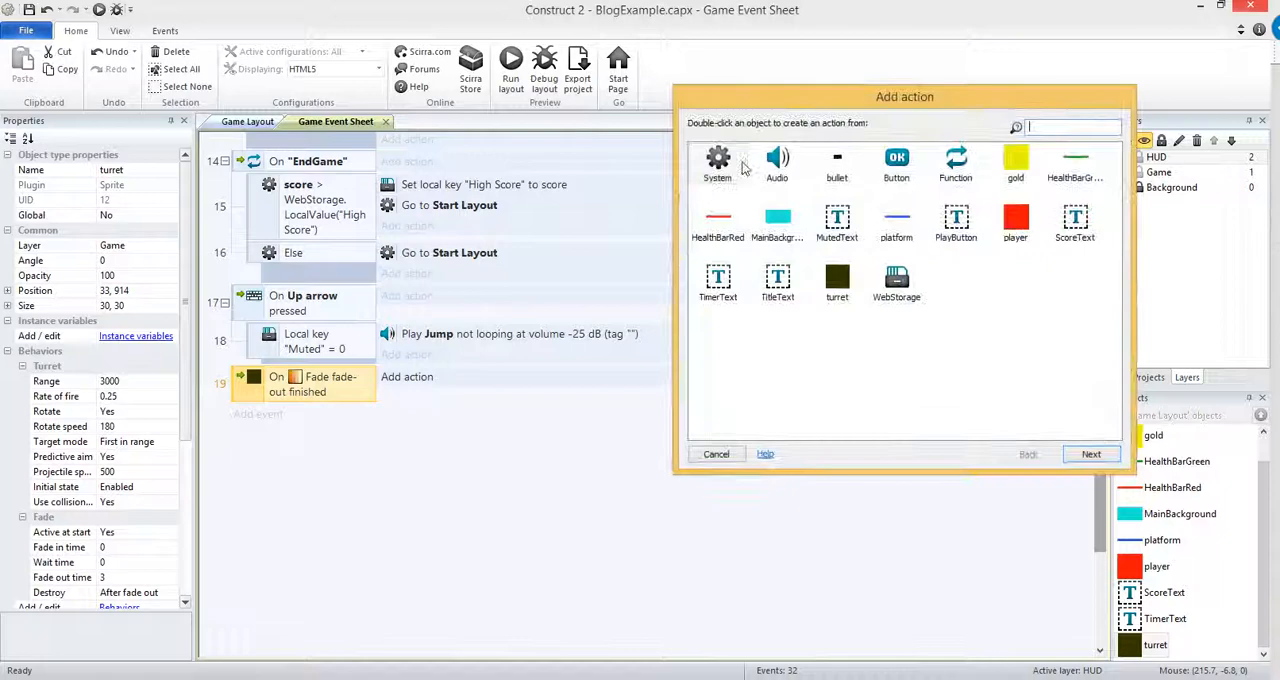
pyautogui.write('crea')
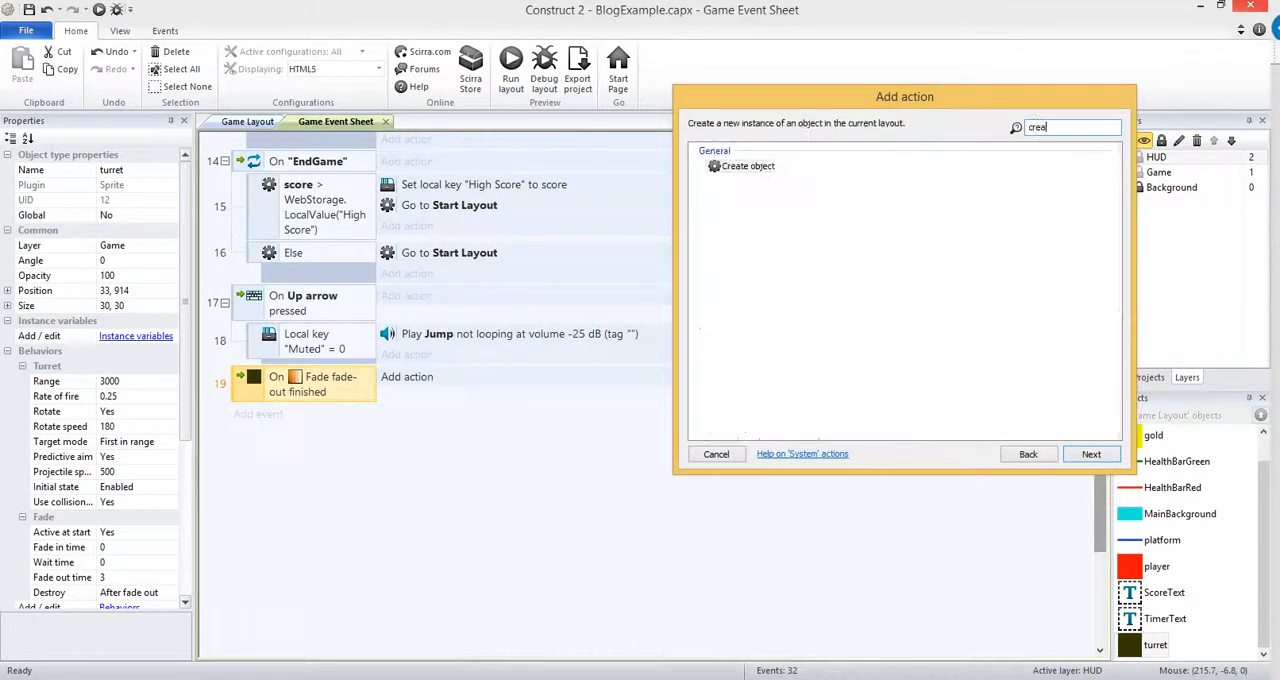
pyautogui.click(748, 166)
pyautogui.write('random')
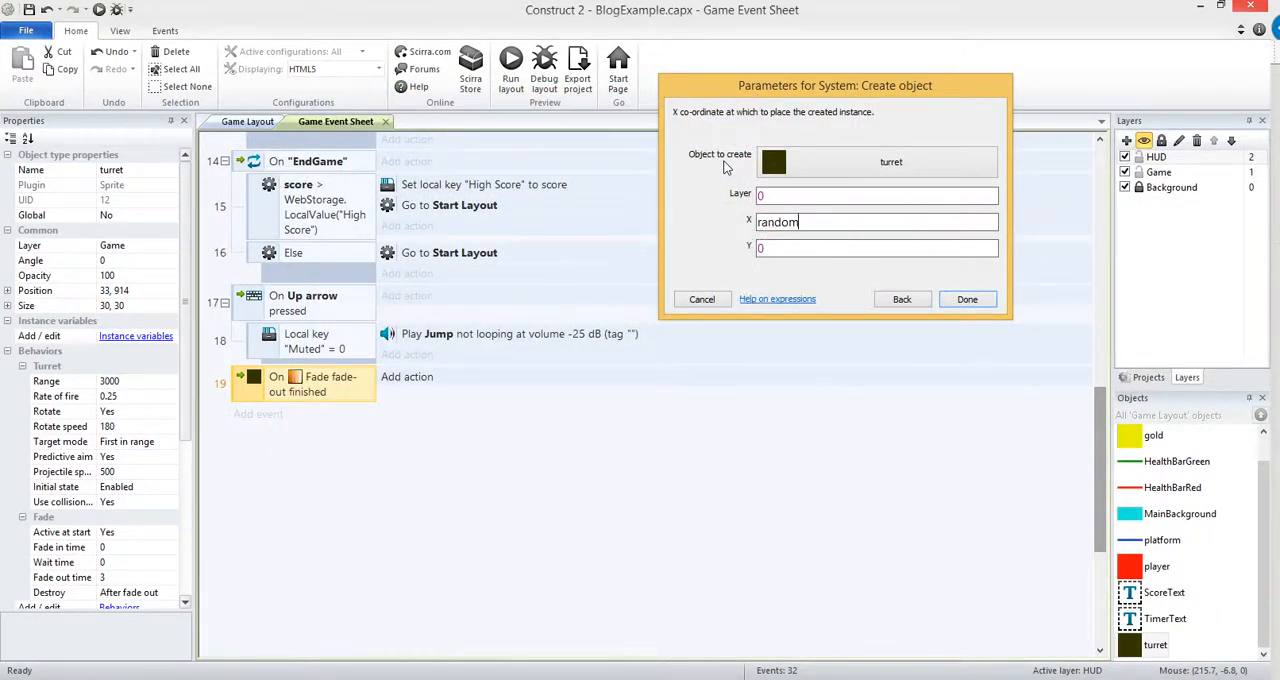
pyautogui.write('(layoutWidth')
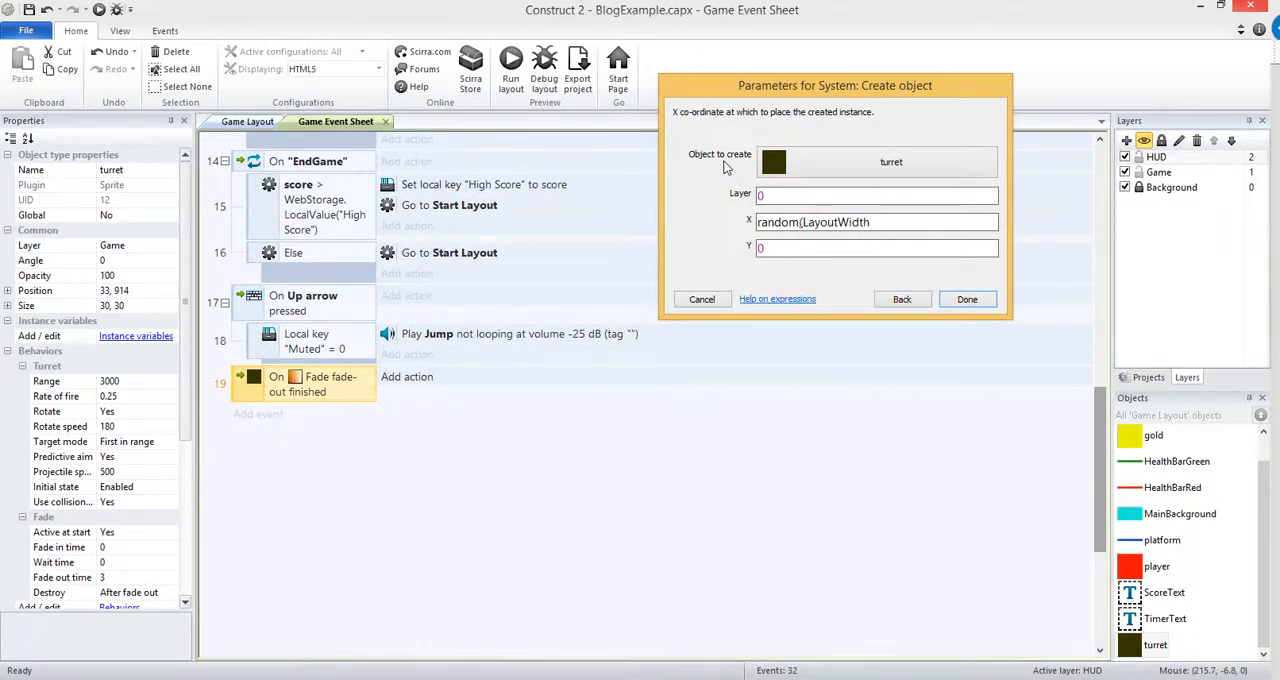
pyautogui.write('random(LayoutHeight')
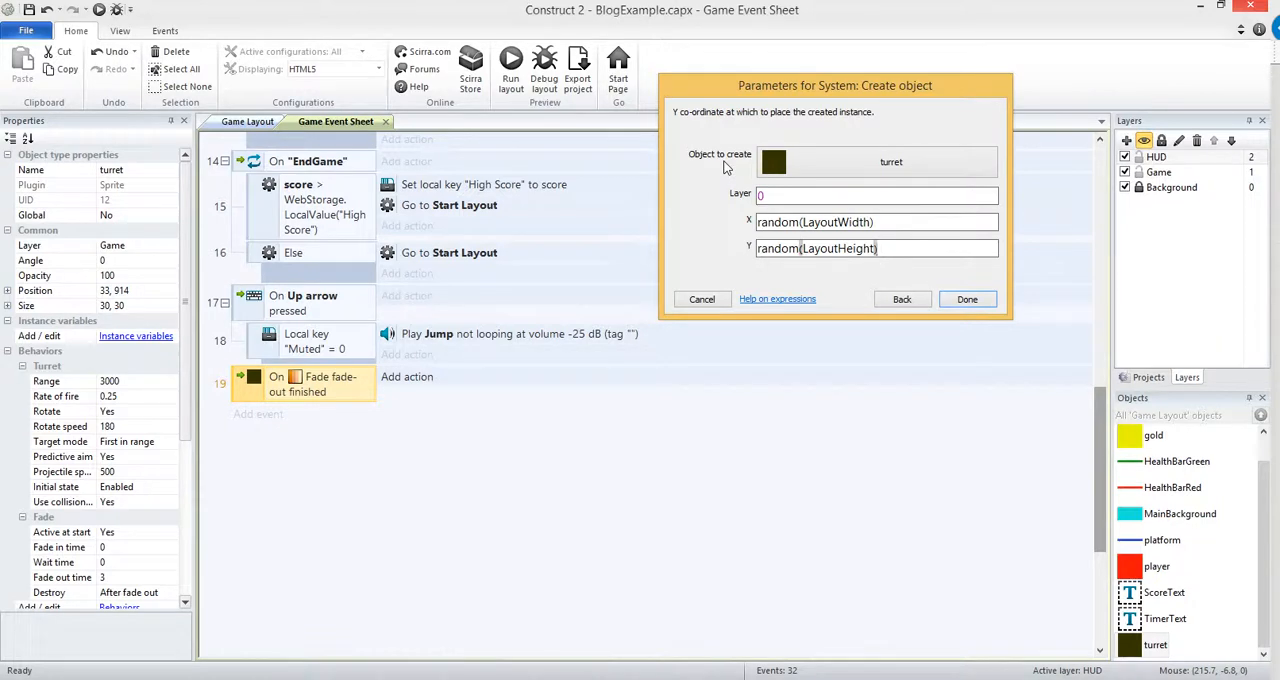
pyautogui.click(966, 300)
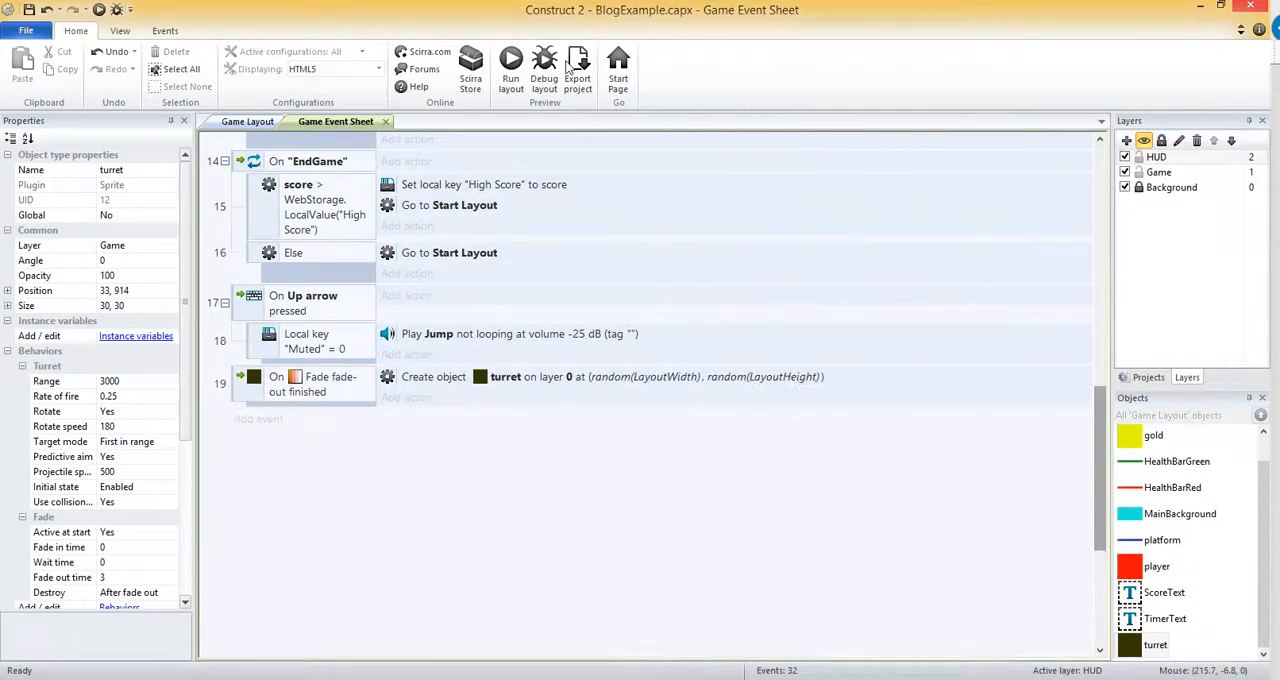
# Set the Create object action's layer to "Game" and preview the game.
pyautogui.click(510, 60)
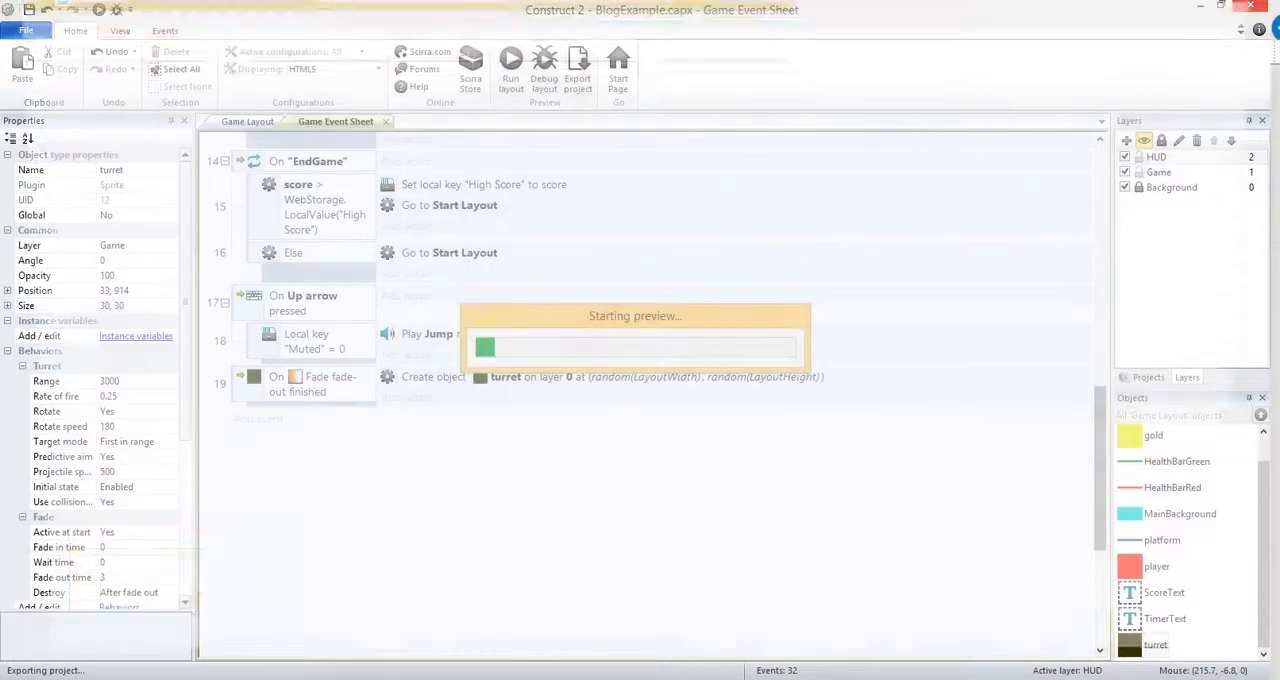
pyautogui.click(510, 62)
pyautogui.write('"Game')
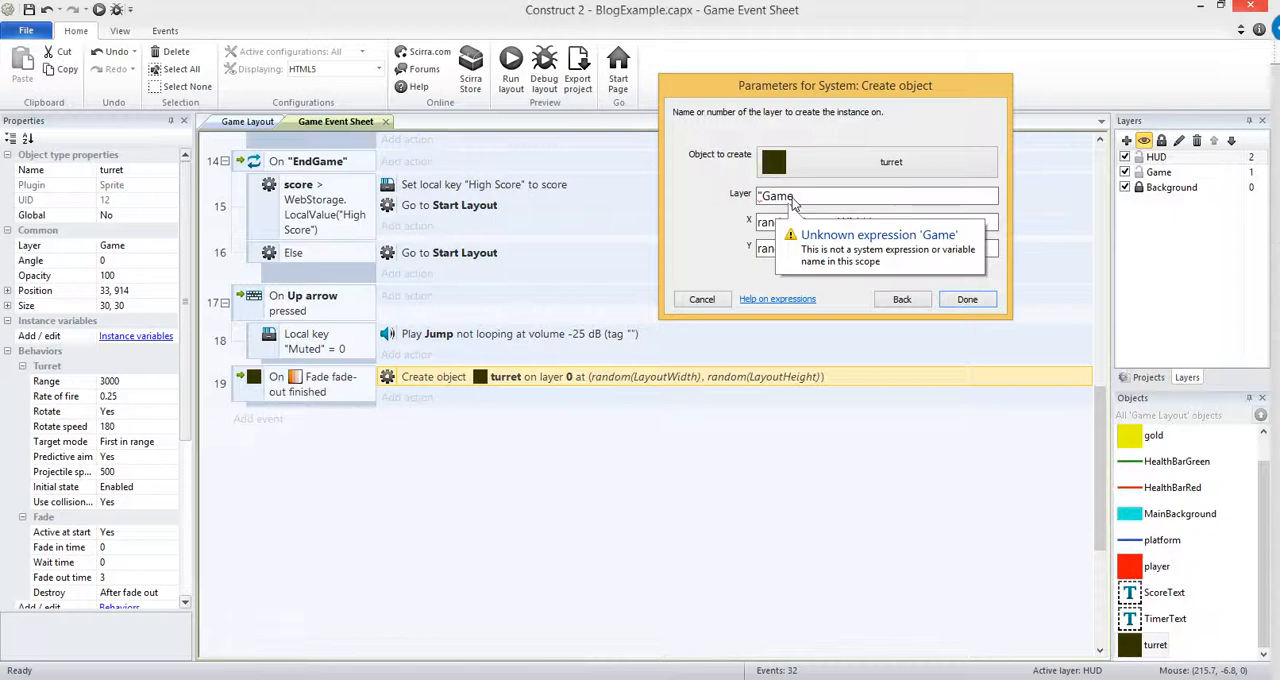
pyautogui.click(964, 300)
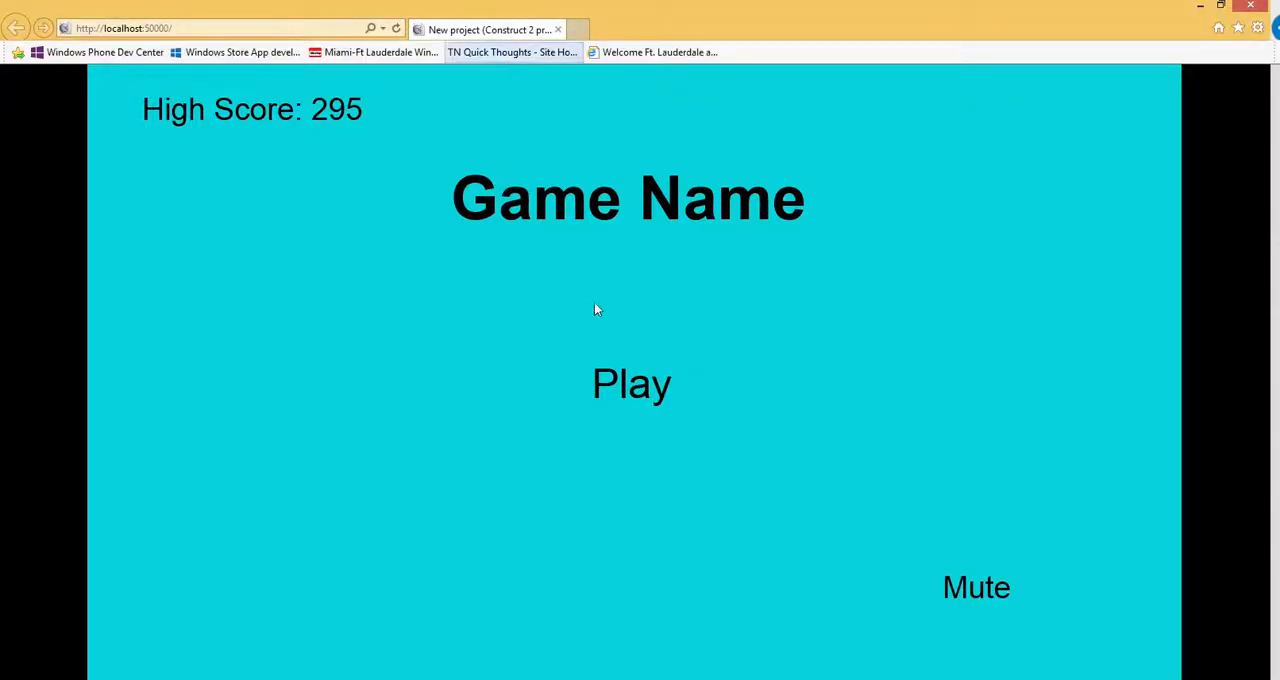
# Finish the browser preview and return to the Construct 2 event sheet.
pyautogui.click(632, 384)
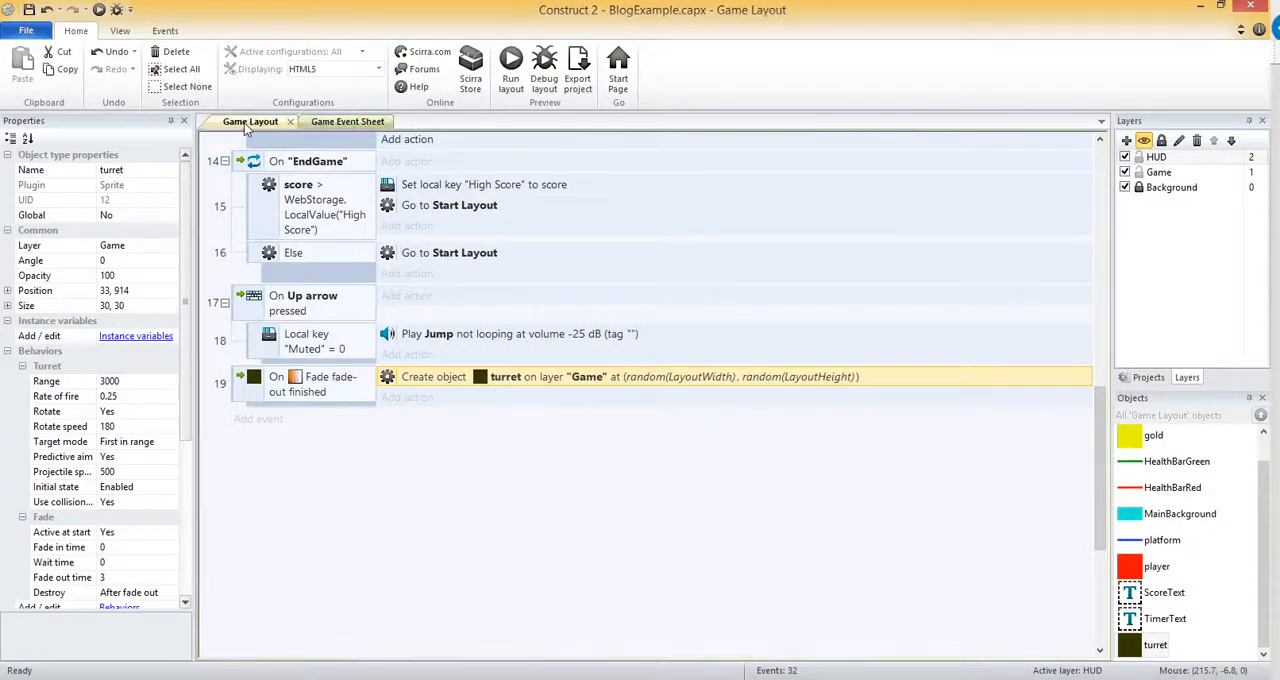
# Return to the Game Layout and select the bullet object with its Bullet behavior.
pyautogui.click(250, 120)
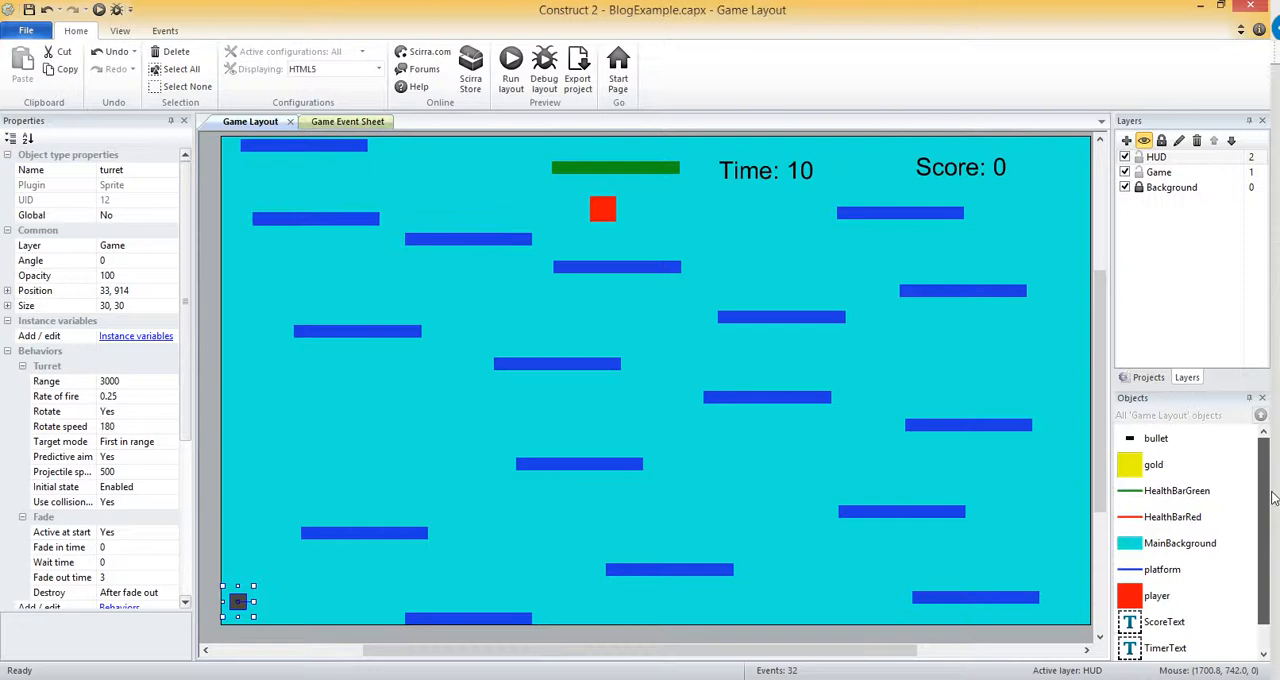
pyautogui.click(1156, 438)
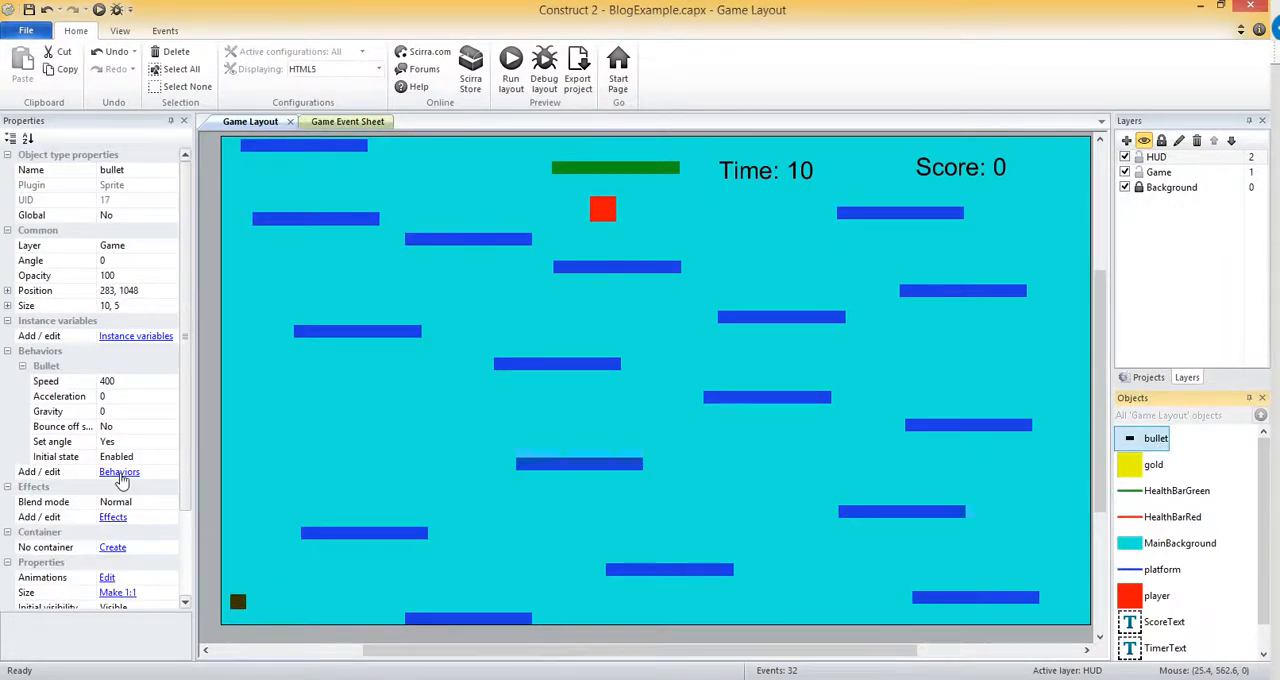
pyautogui.click(120, 472)
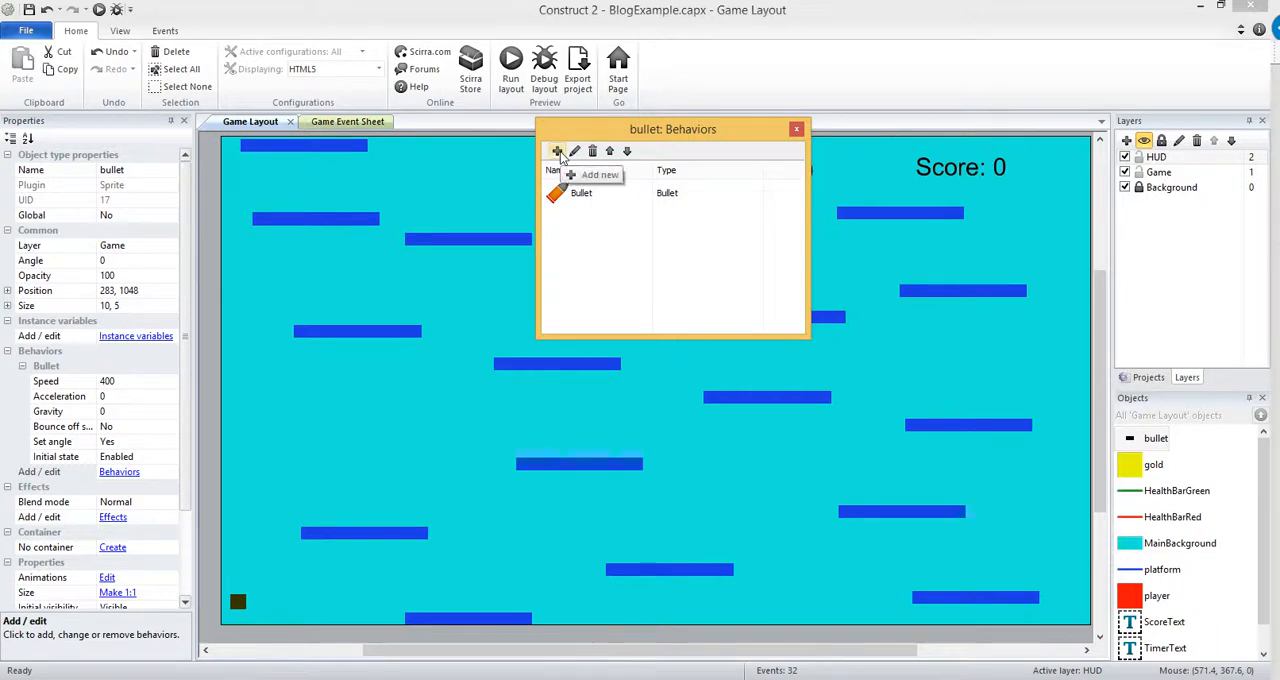
pyautogui.click(558, 152)
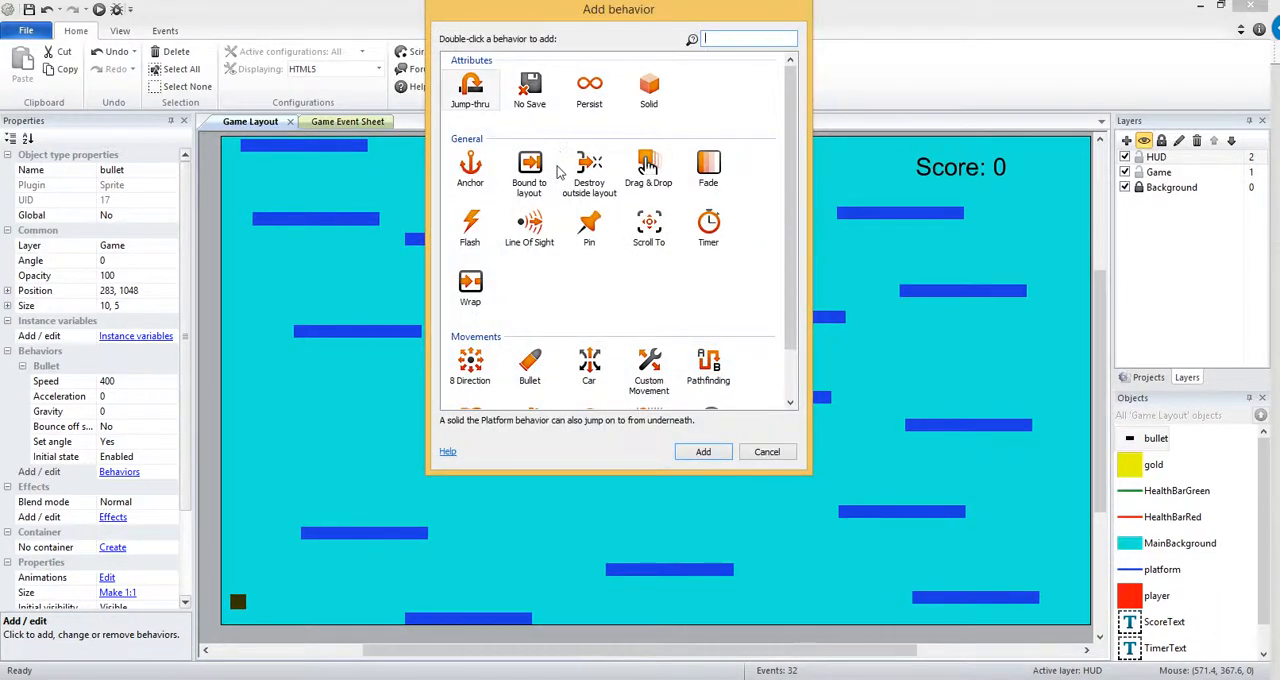
pyautogui.write('destroy')
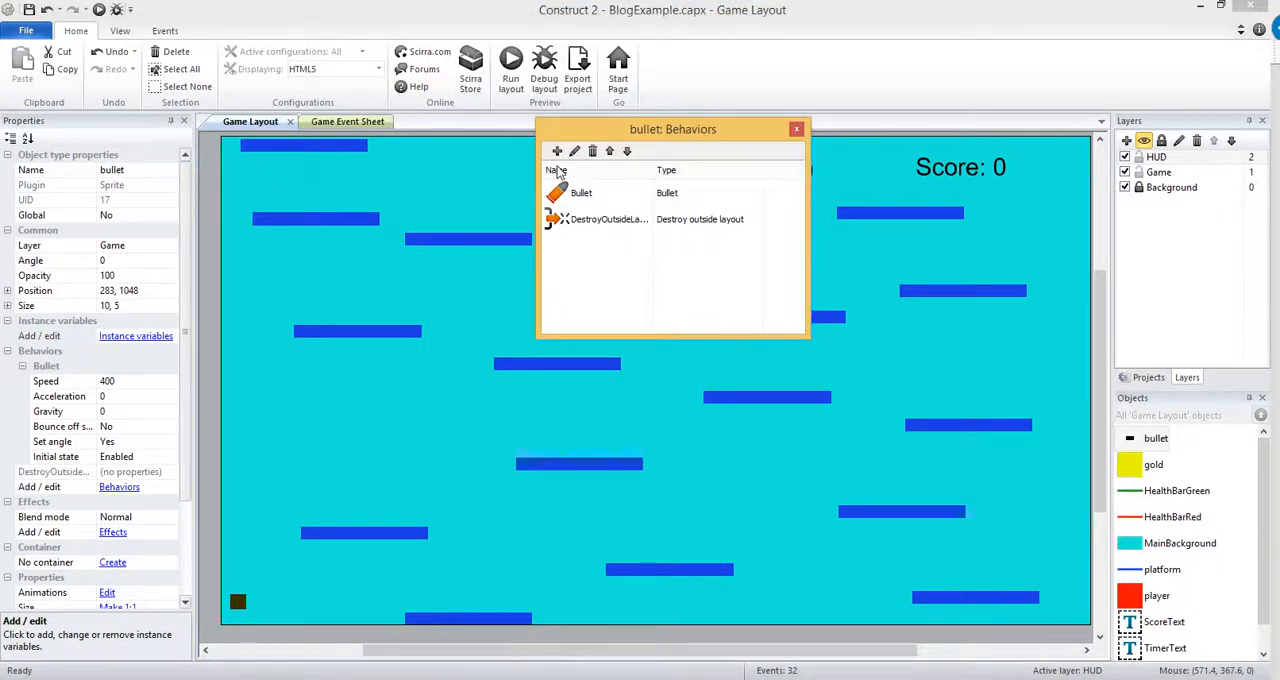
pyautogui.click(608, 220)
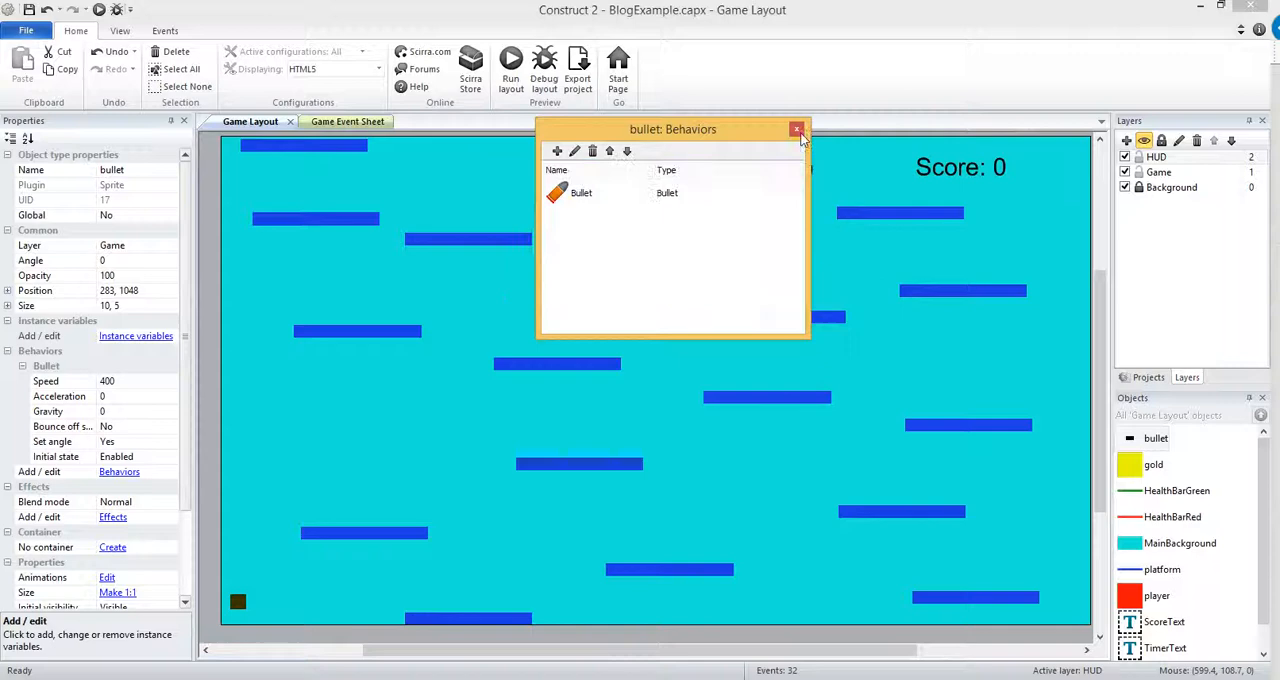
pyautogui.click(796, 128)
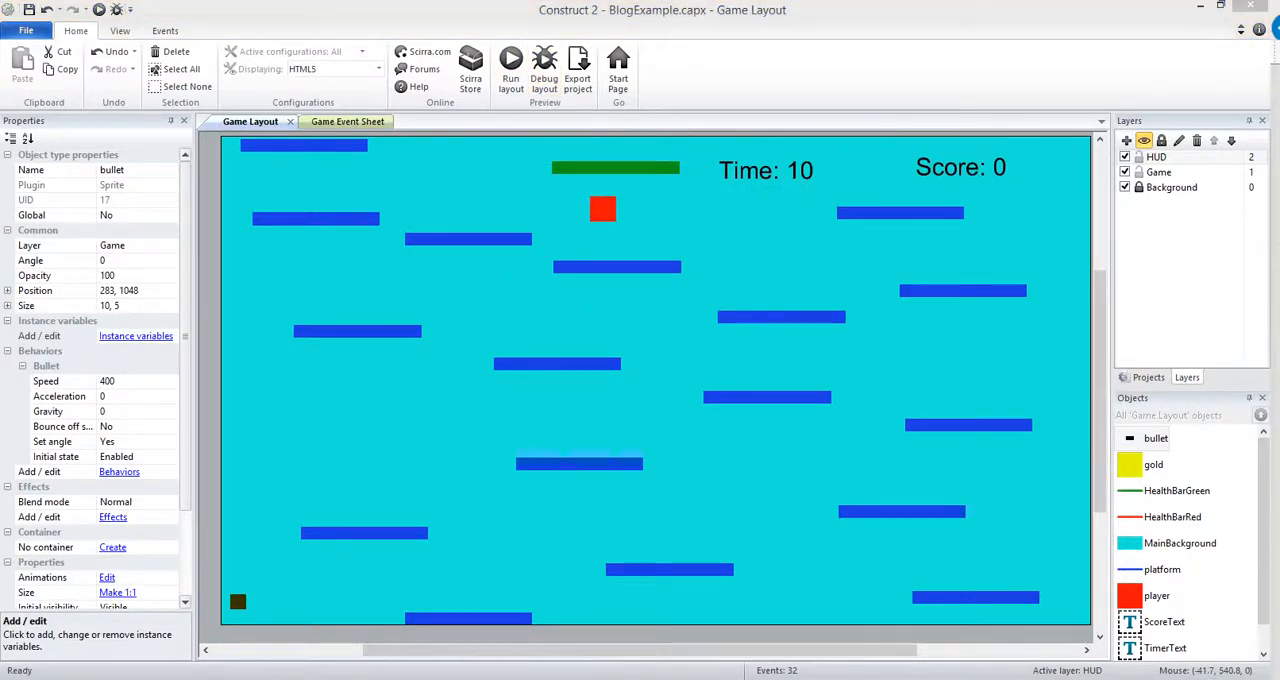
# Run a debug preview with the inspector and play several rounds of the game.
pyautogui.click(544, 64)
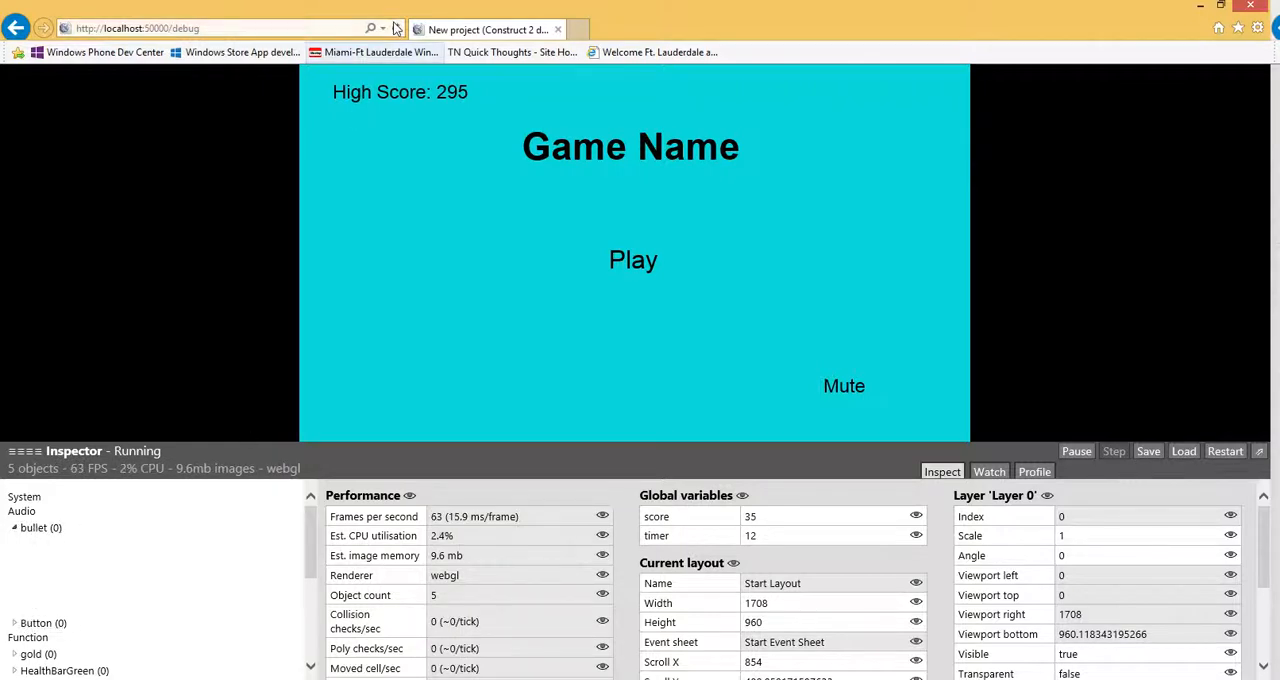
pyautogui.click(632, 260)
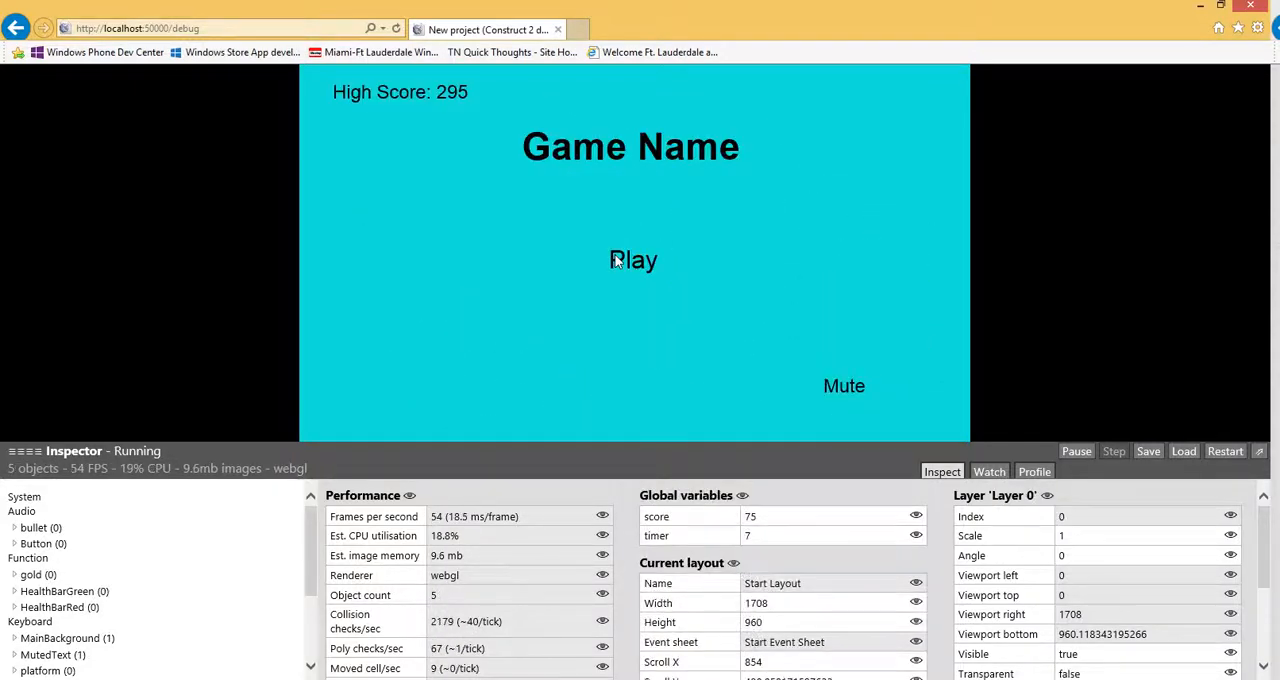
pyautogui.click(632, 260)
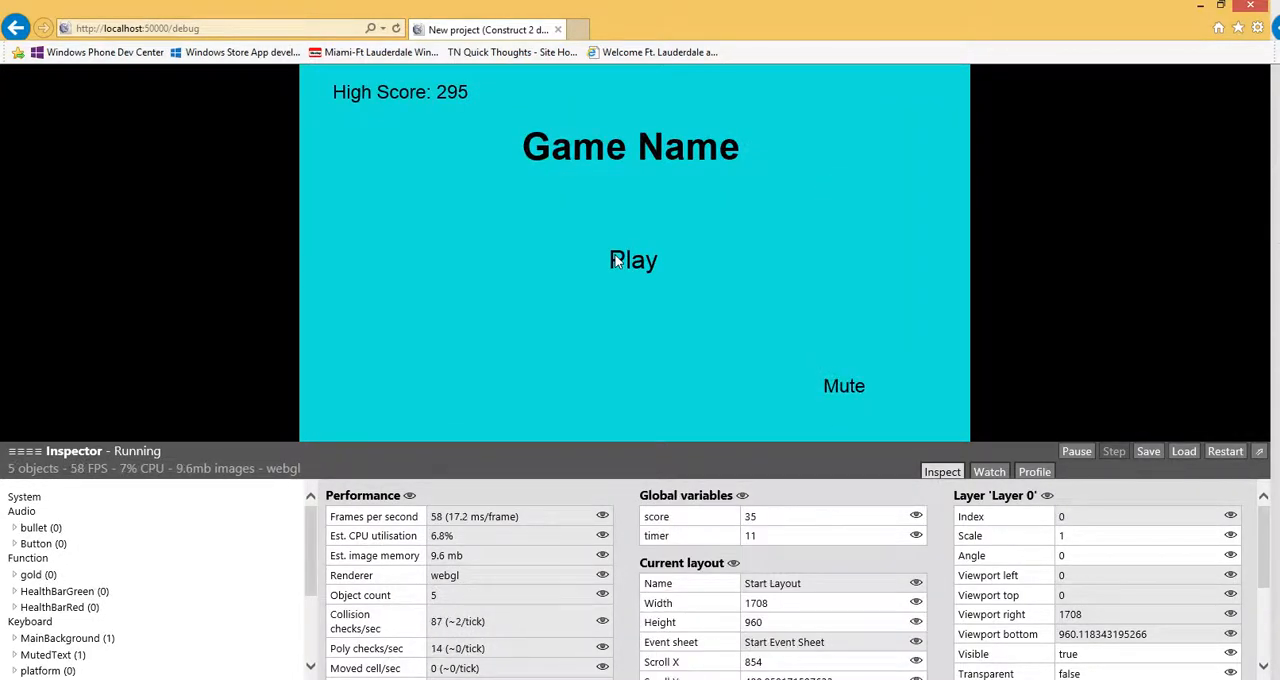
pyautogui.click(632, 260)
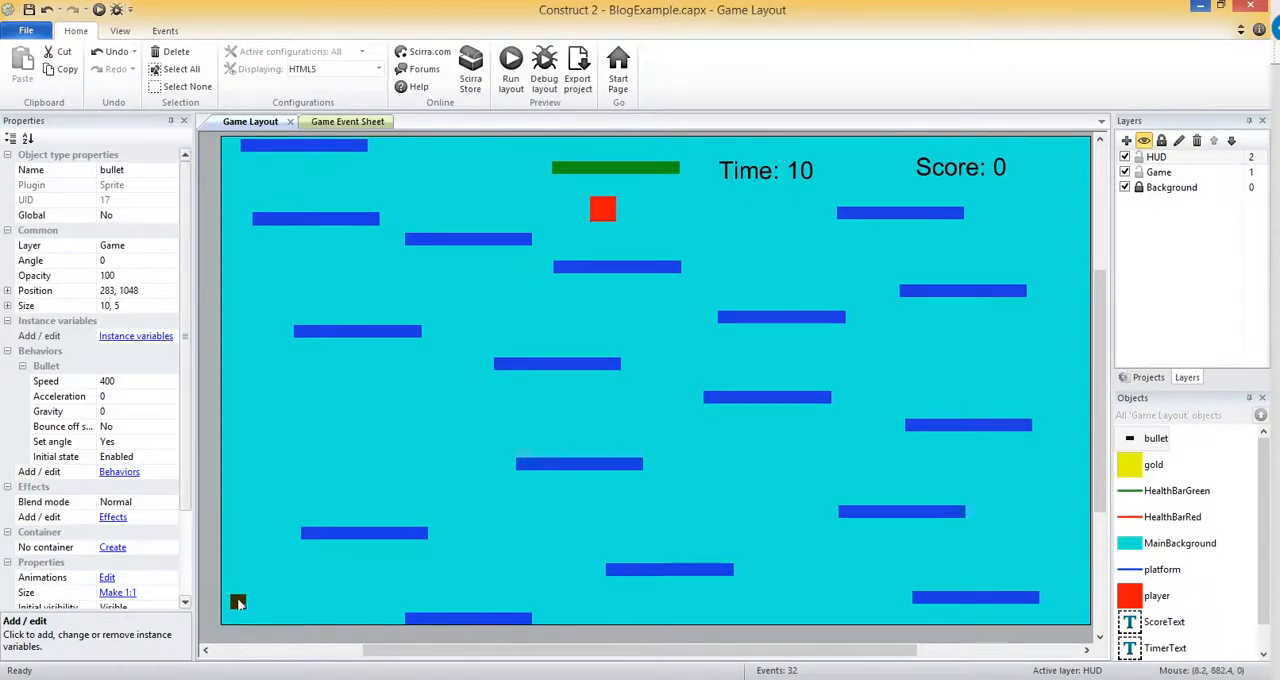
# Add the Destroy outside layout behavior to the bullet object.
pyautogui.click(238, 600)
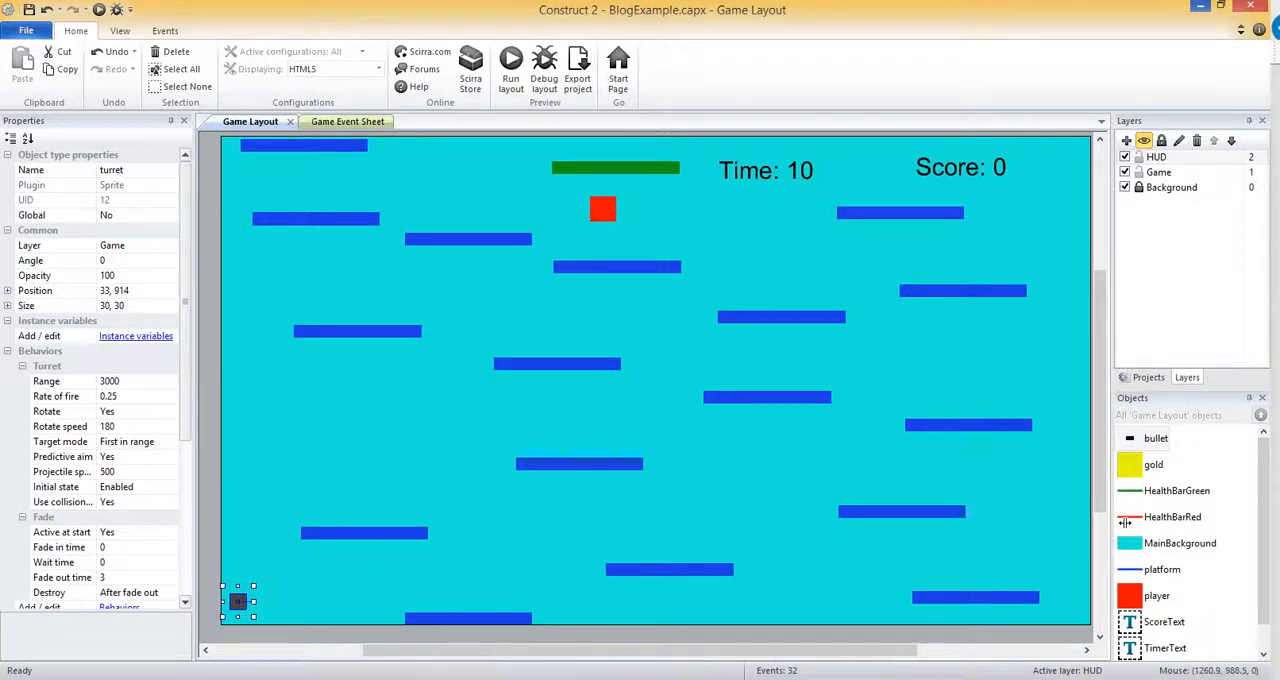
pyautogui.click(1156, 438)
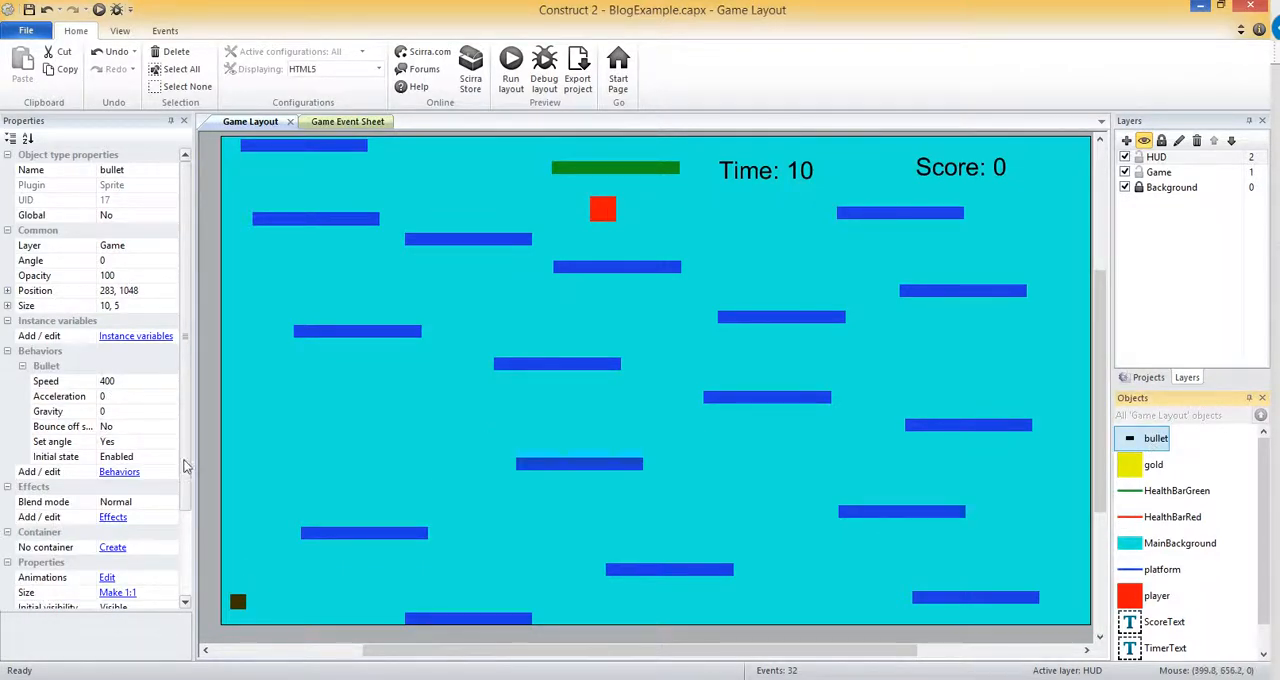
pyautogui.click(120, 472)
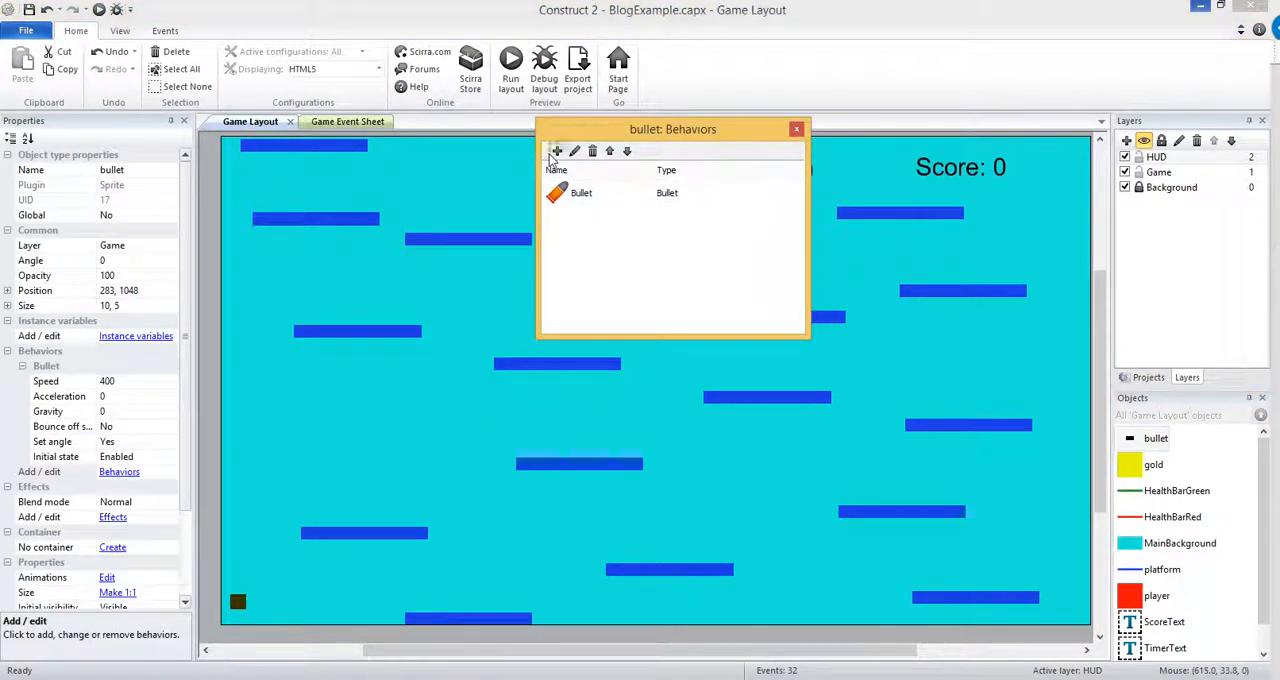
pyautogui.click(556, 152)
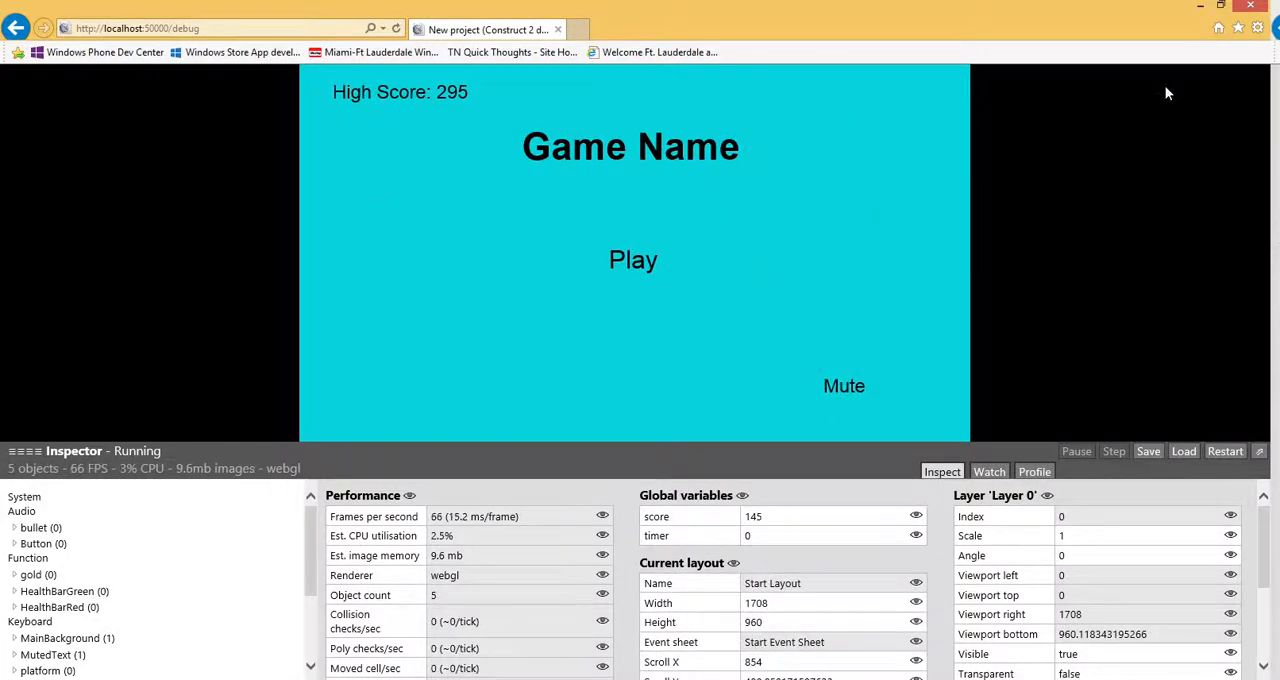
pyautogui.moveTo(1200, 40)
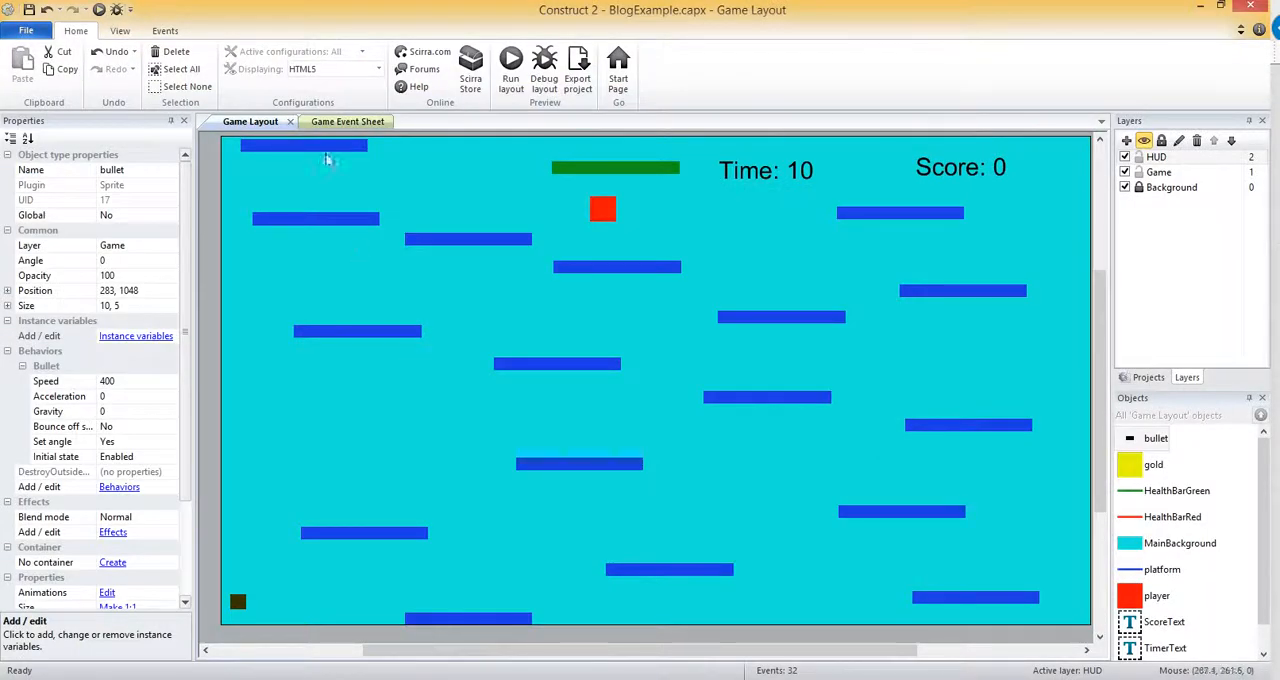
pyautogui.moveTo(348, 120)
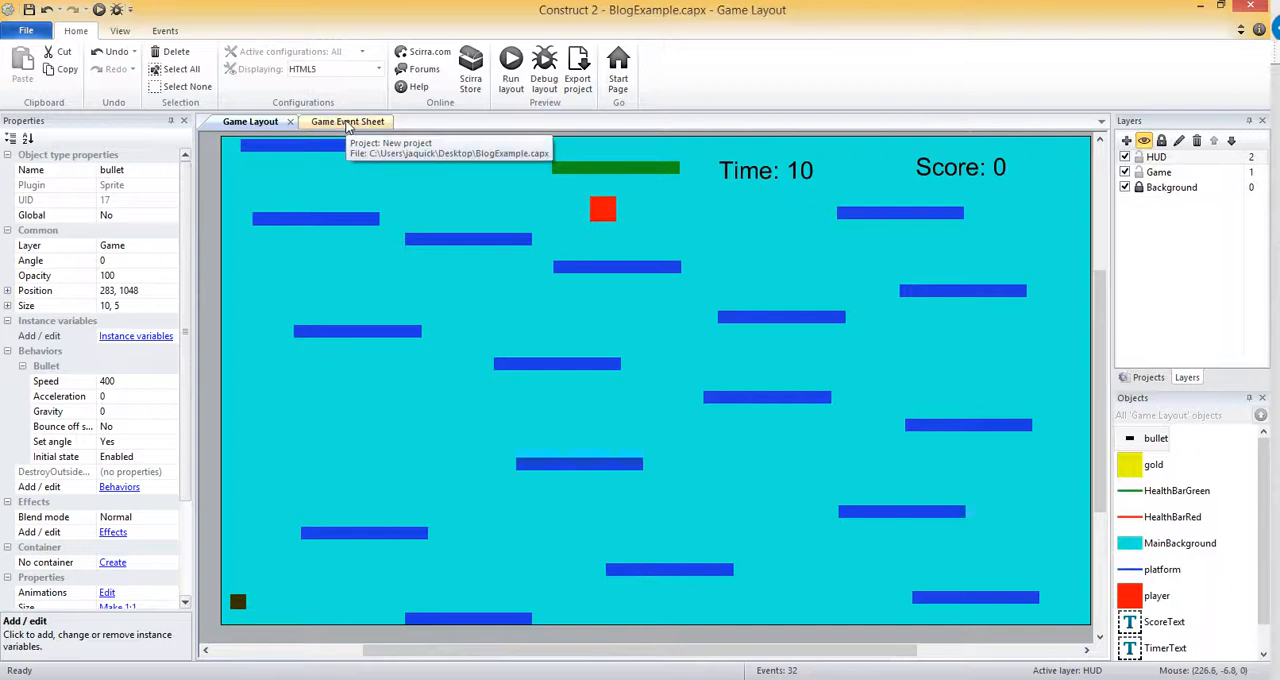
# Add a bullet Destroy action to the player's 'On collision with bullet' event.
pyautogui.click(336, 120)
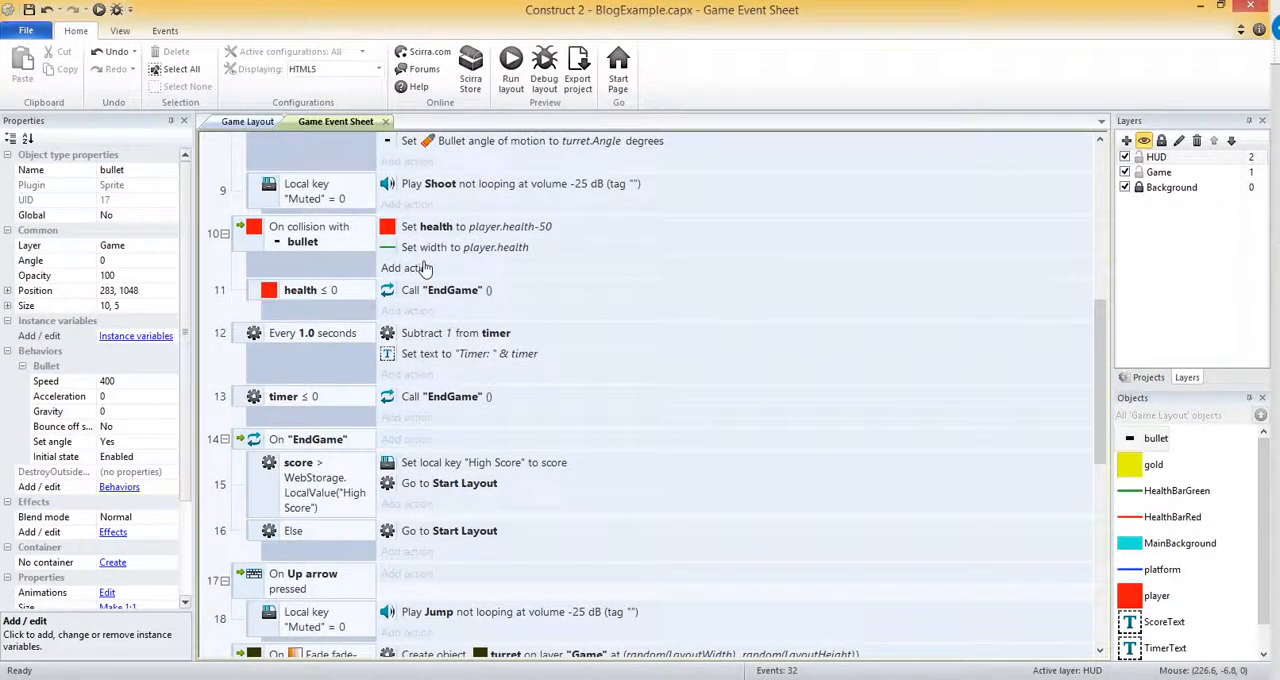
pyautogui.click(408, 268)
pyautogui.write('de')
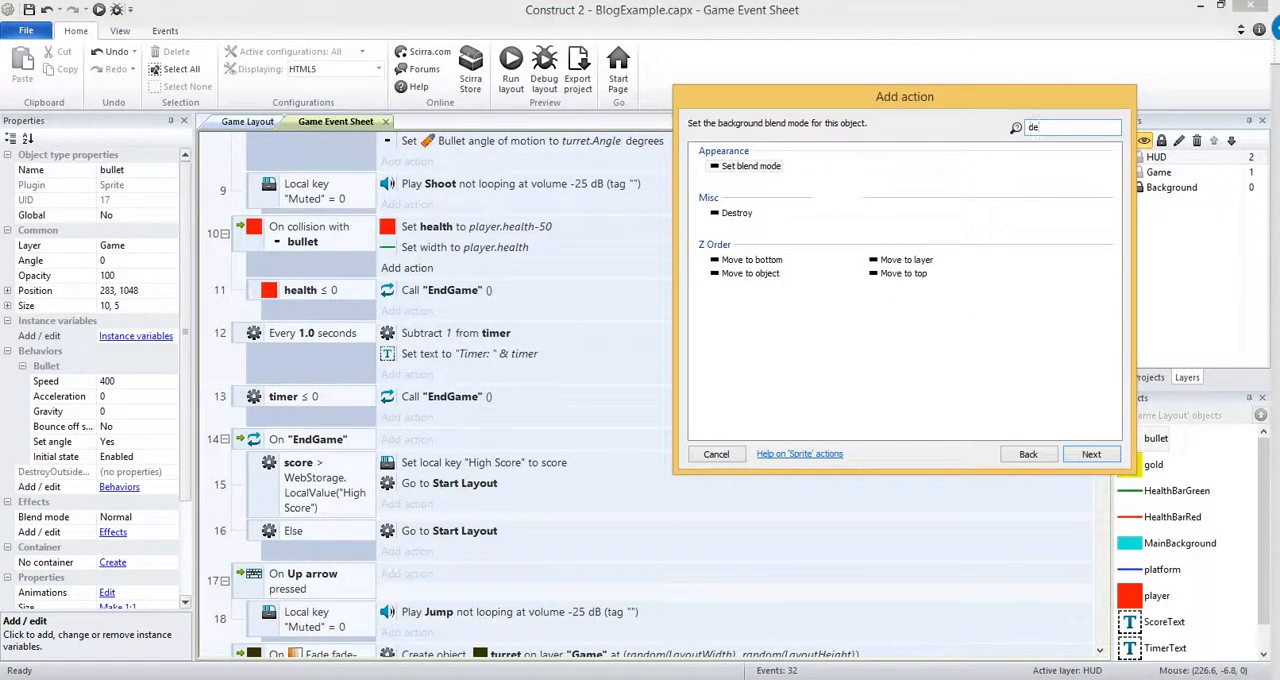
pyautogui.click(716, 454)
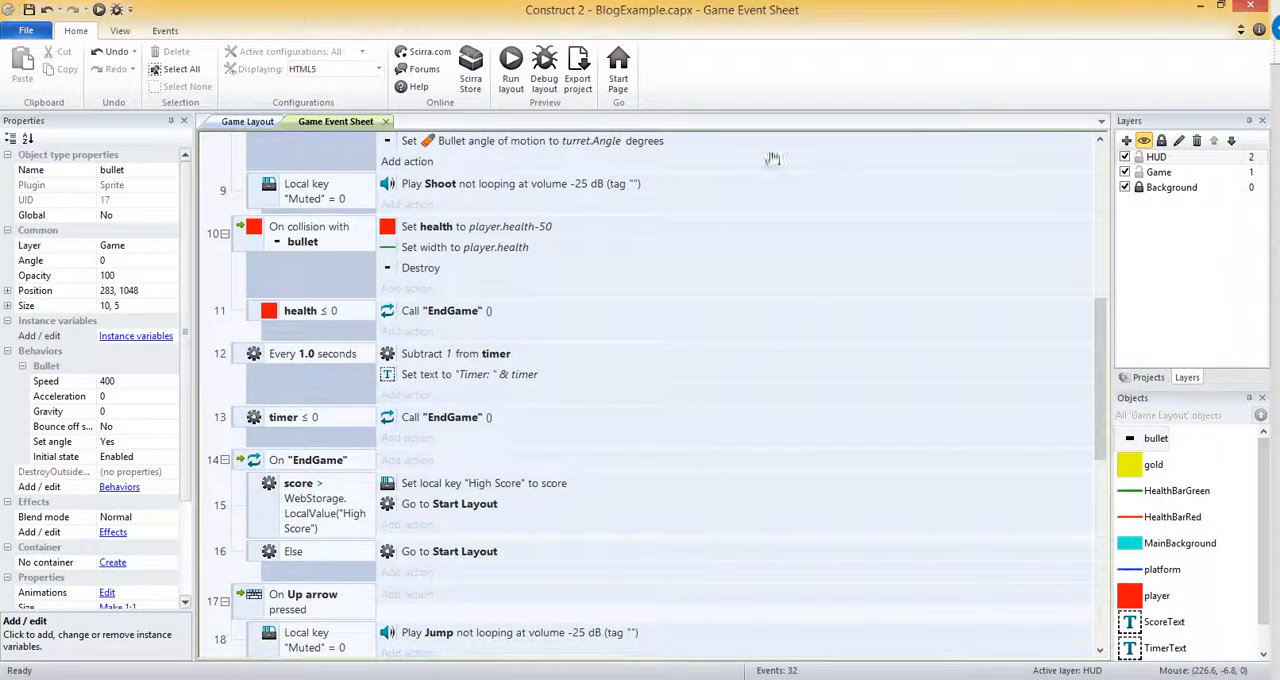